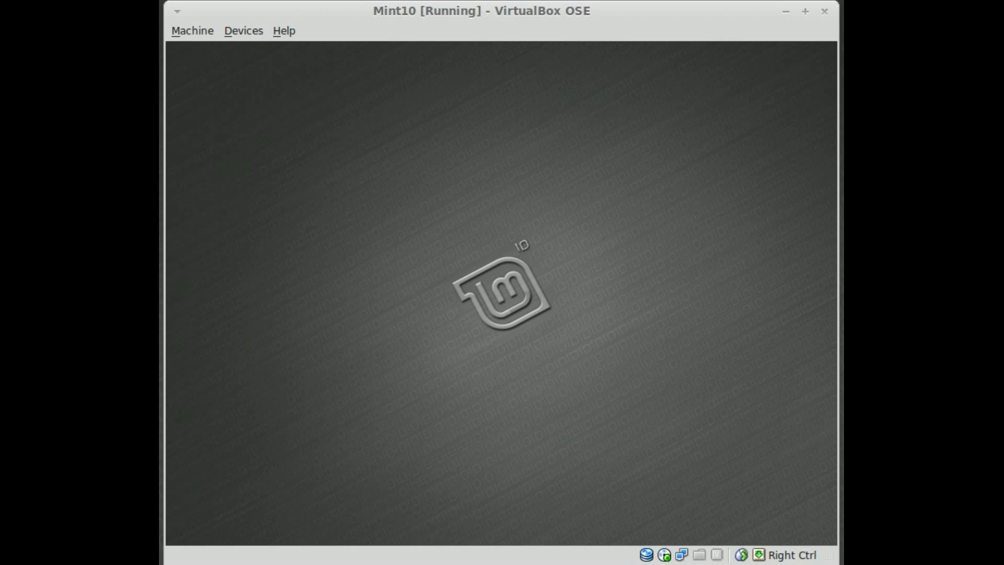
mouse_move(553, 232)
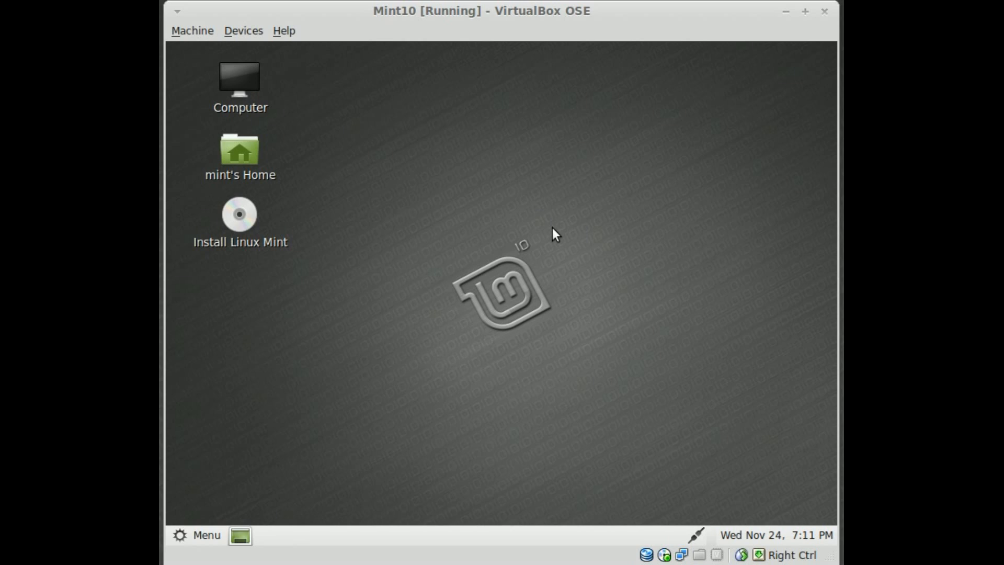
mouse_move(271, 390)
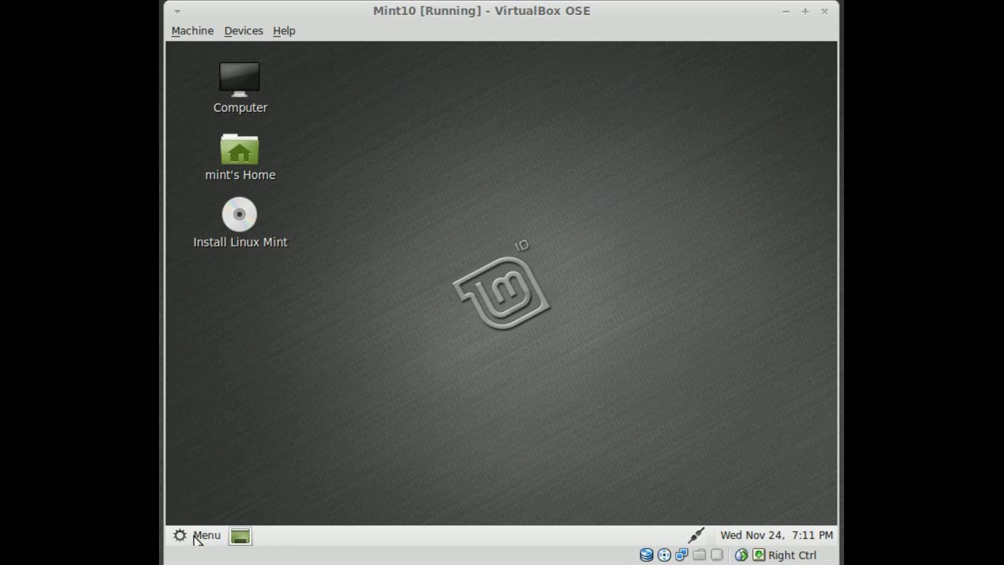
mouse_move(483, 360)
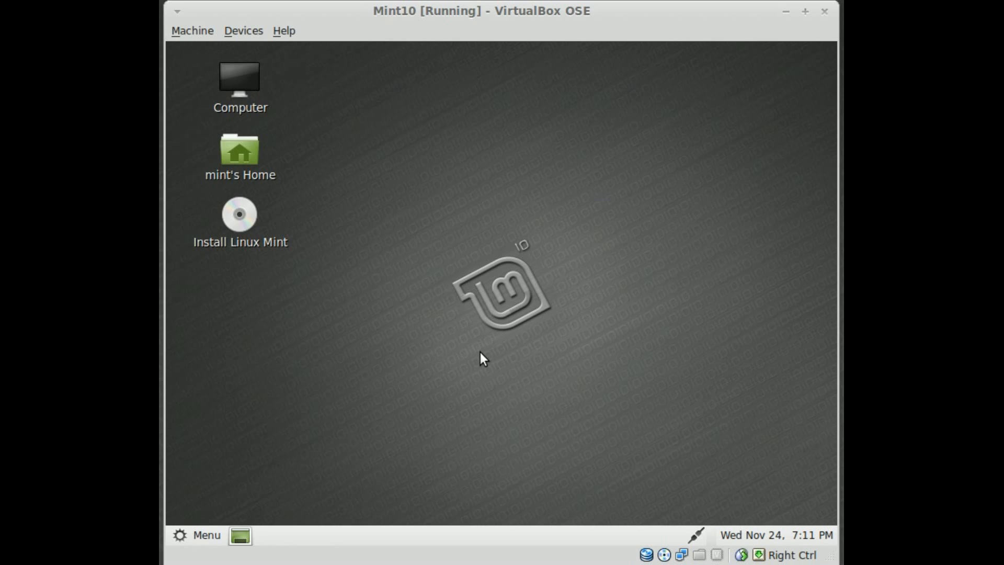
mouse_move(467, 310)
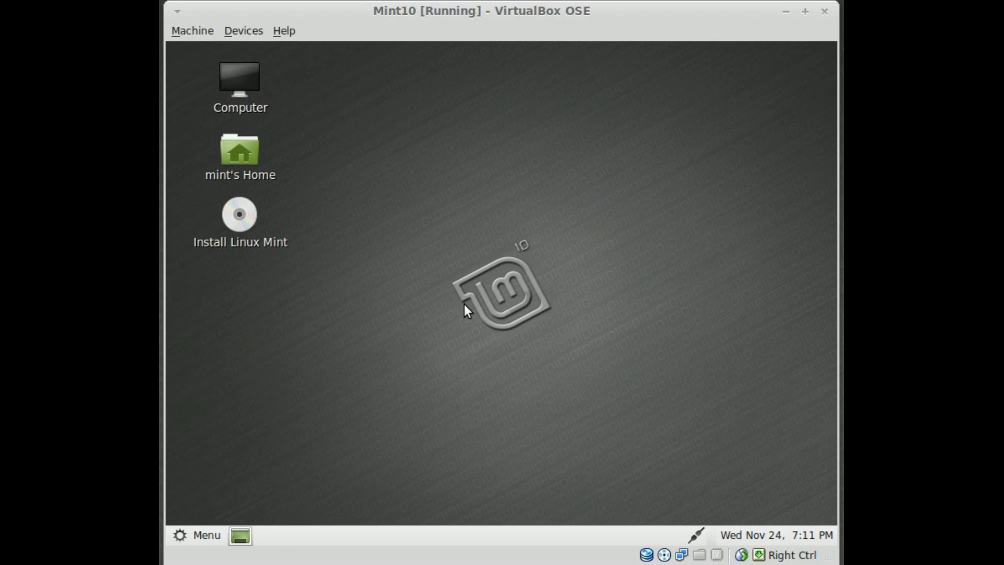
mouse_move(403, 336)
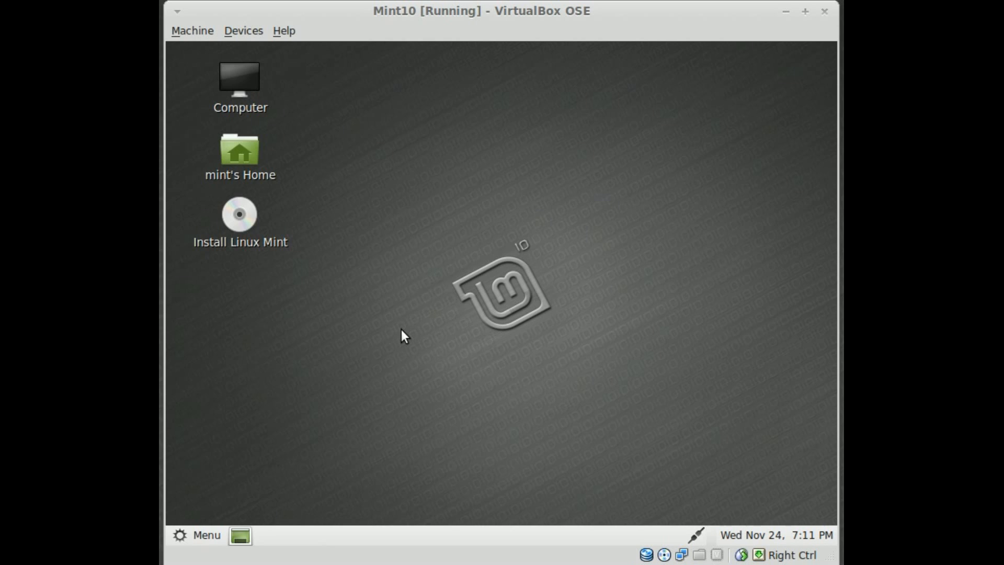
Open the main Mint system menu from the freshly booted desktop
left_click(205, 535)
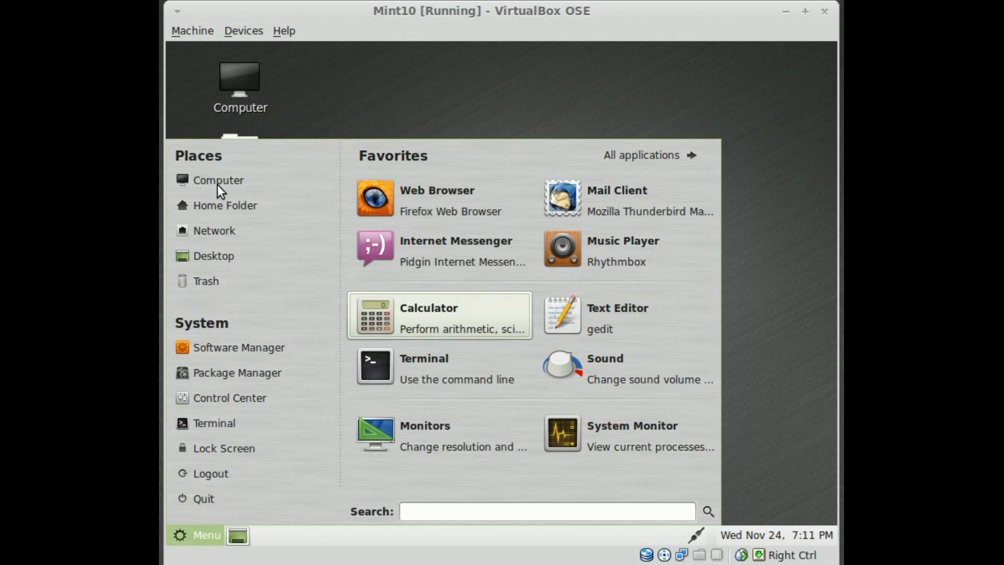
mouse_move(435, 372)
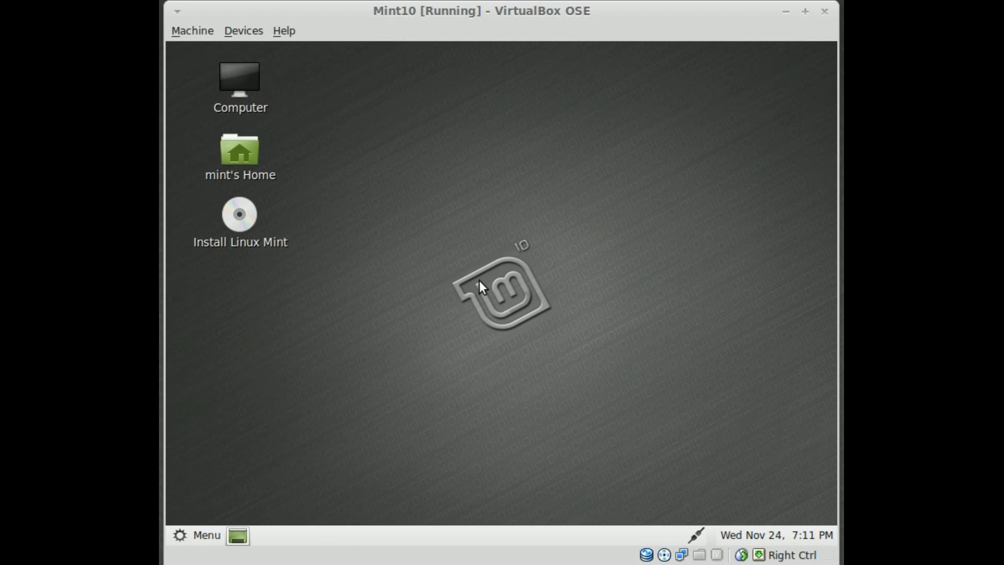
mouse_move(524, 178)
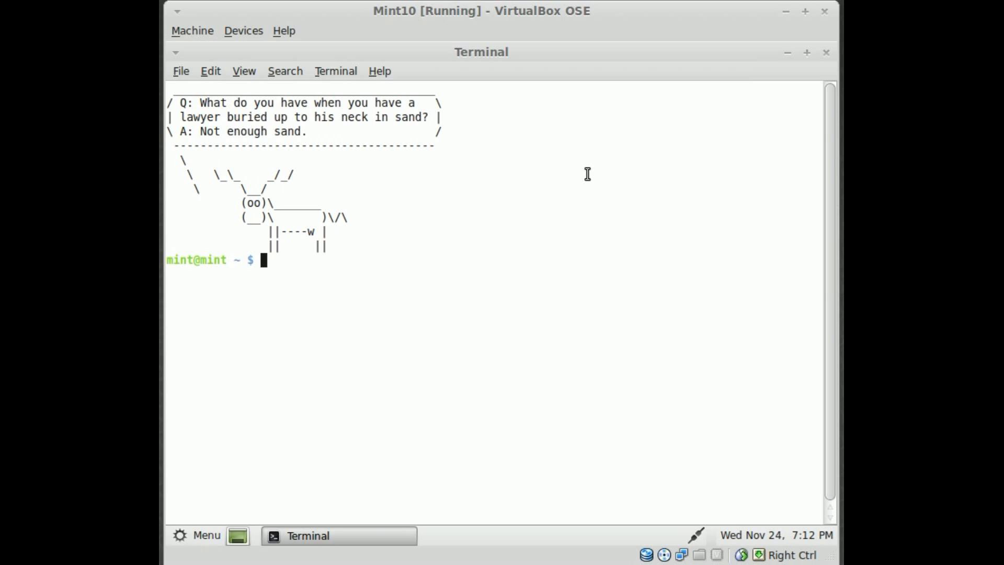
Run 'sudo aptitude install fluxbox' and confirm installing Fluxbox and its dependencies
type("sudo")
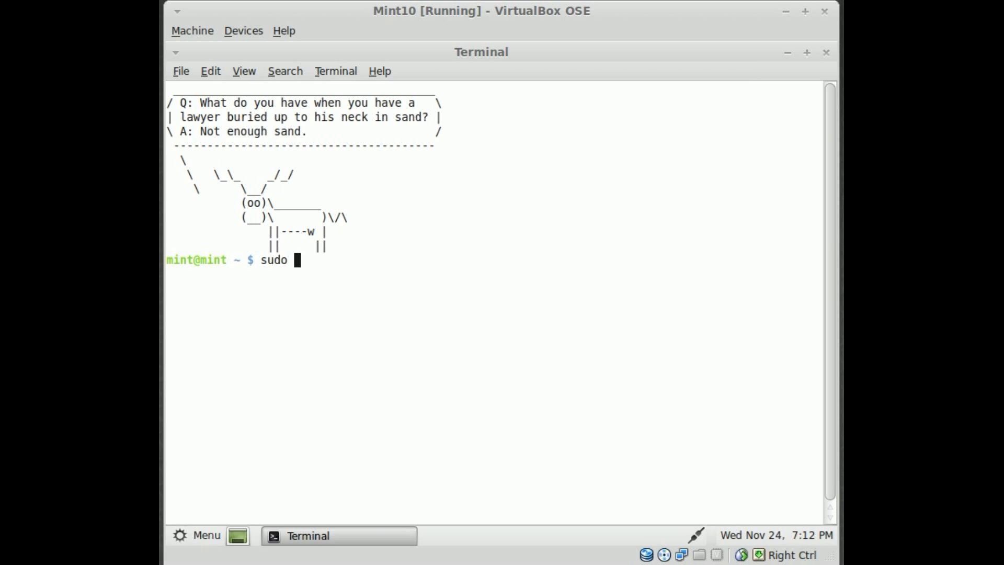
type("aptitude")
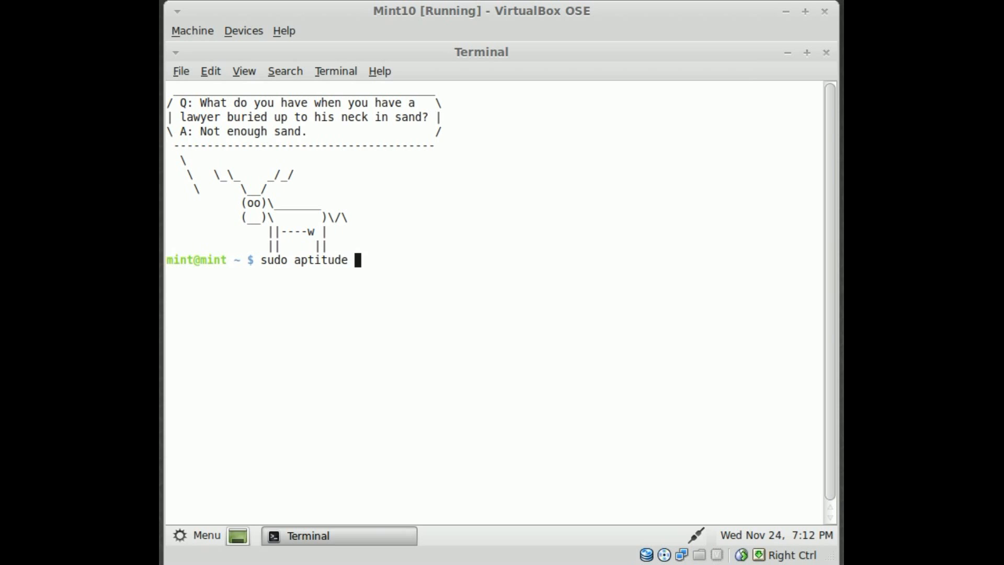
type("install flu")
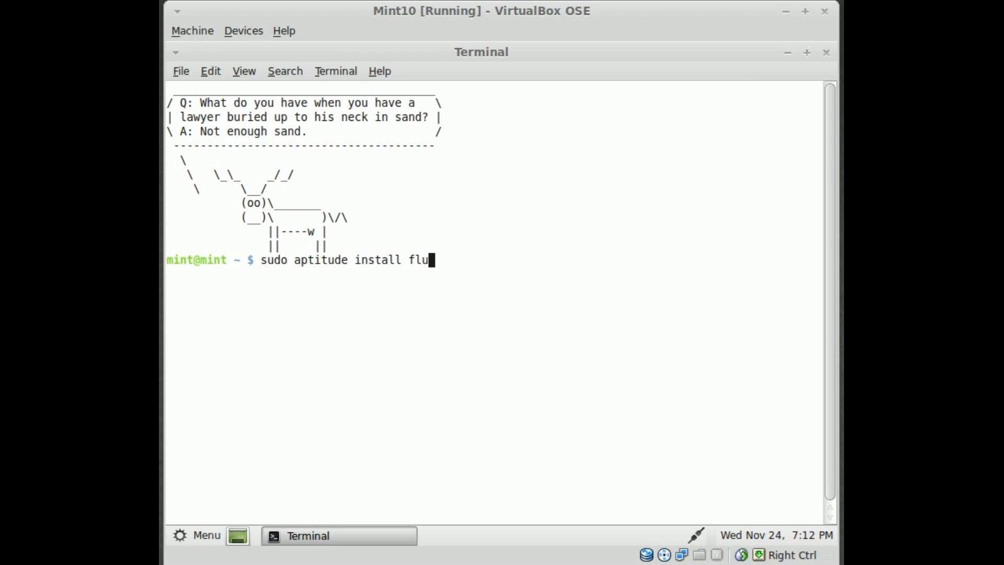
type("xbox")
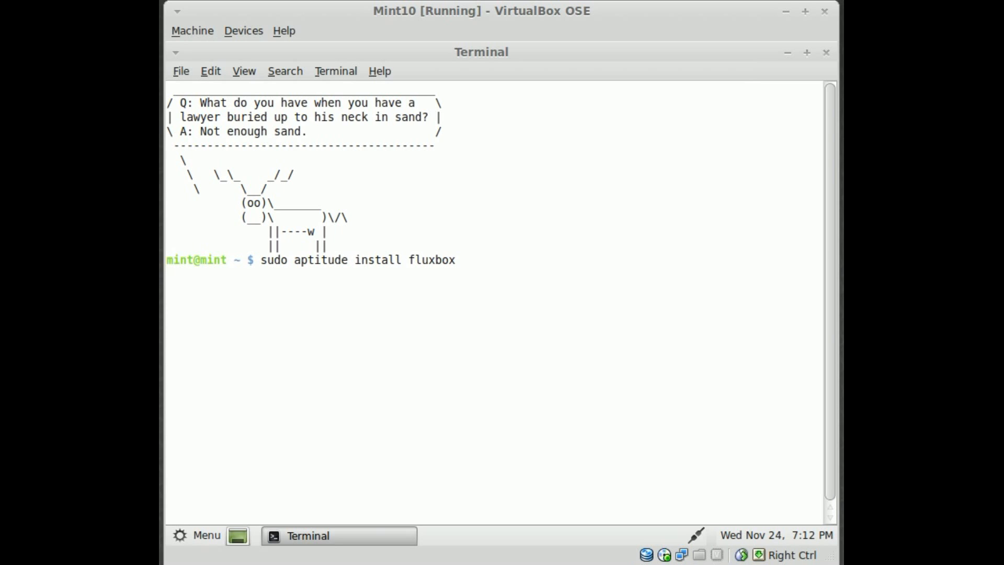
key("Return")
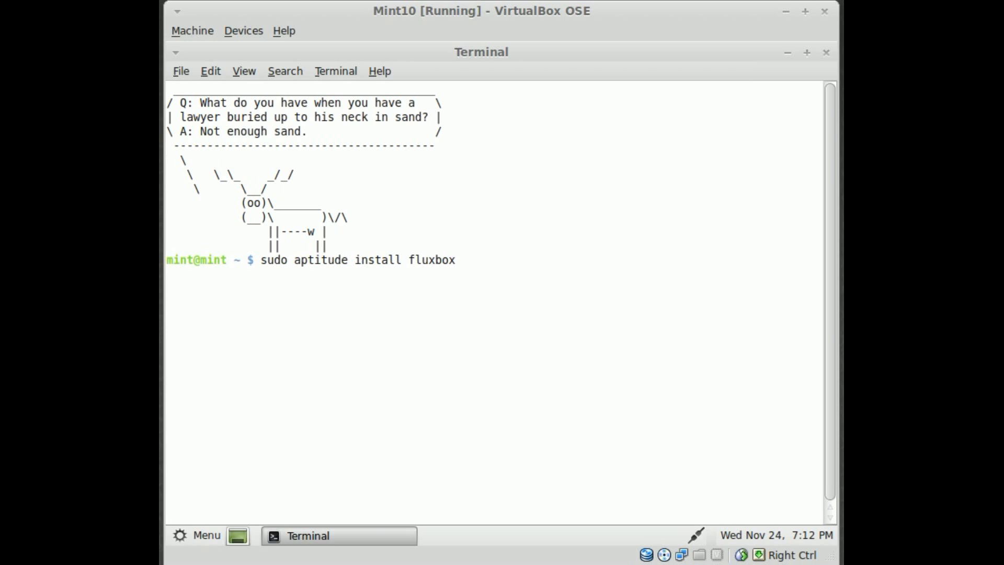
key("Return")
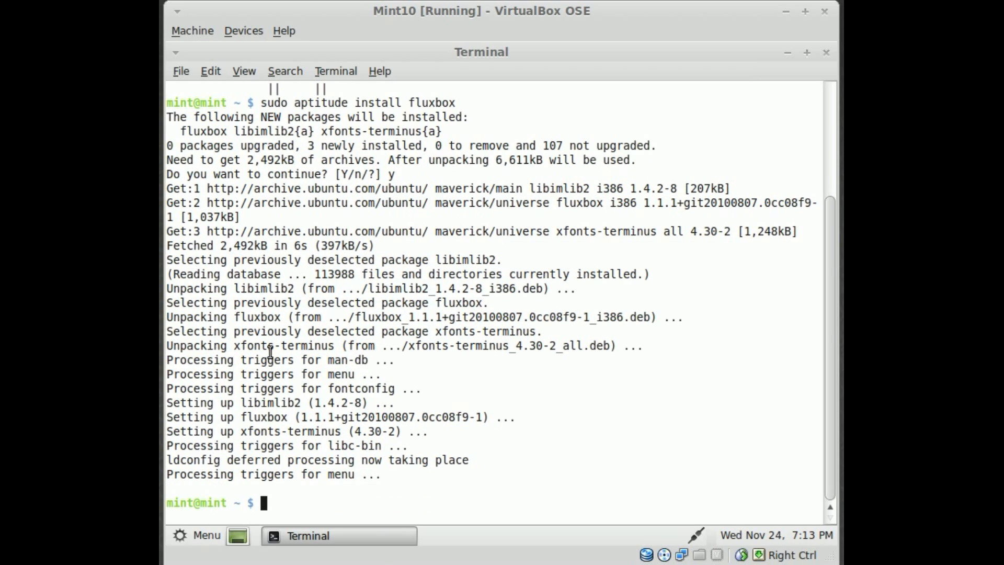
left_click(198, 535)
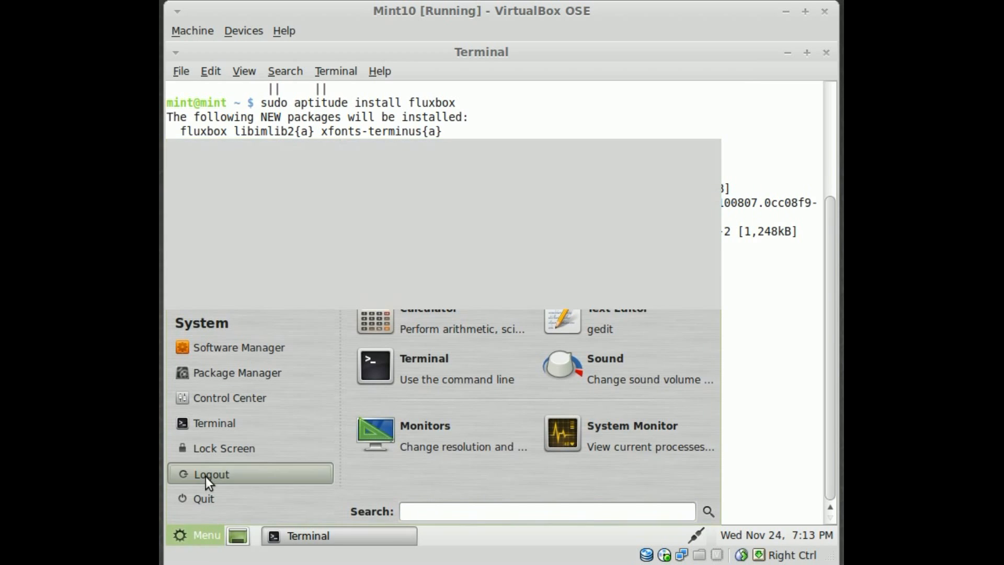
Log out and log back in with Fluxbox chosen as the session
left_click(211, 474)
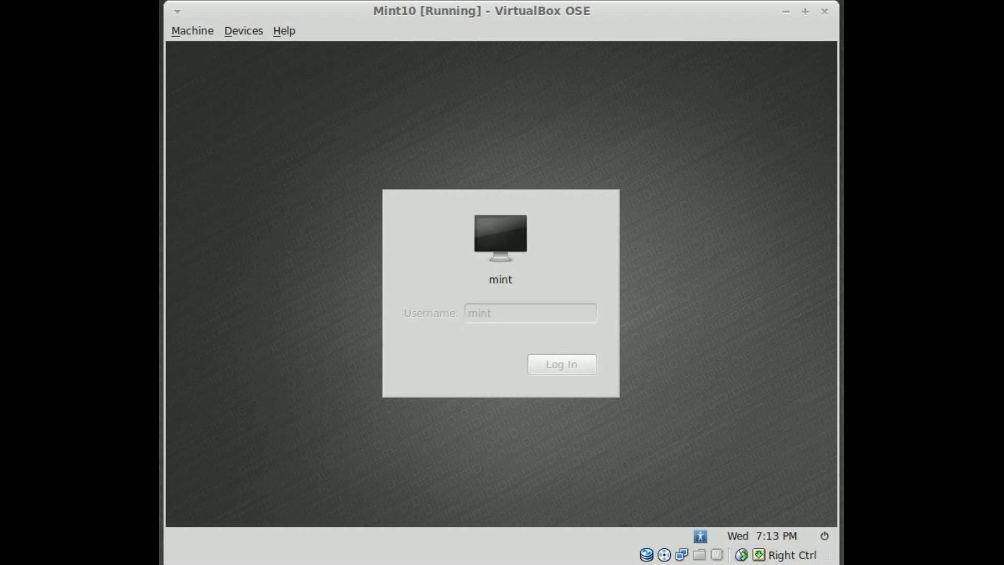
left_click(562, 364)
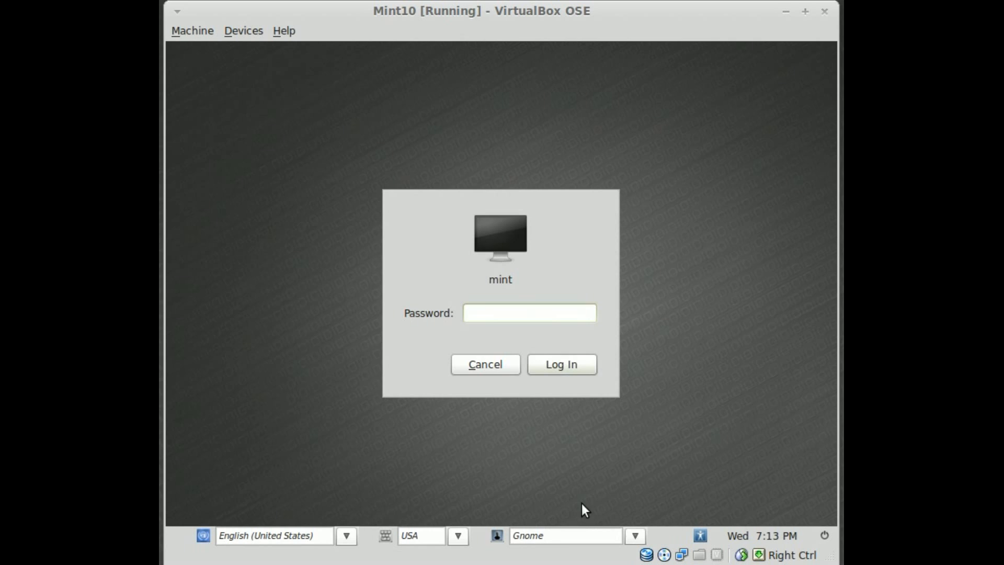
left_click(530, 313)
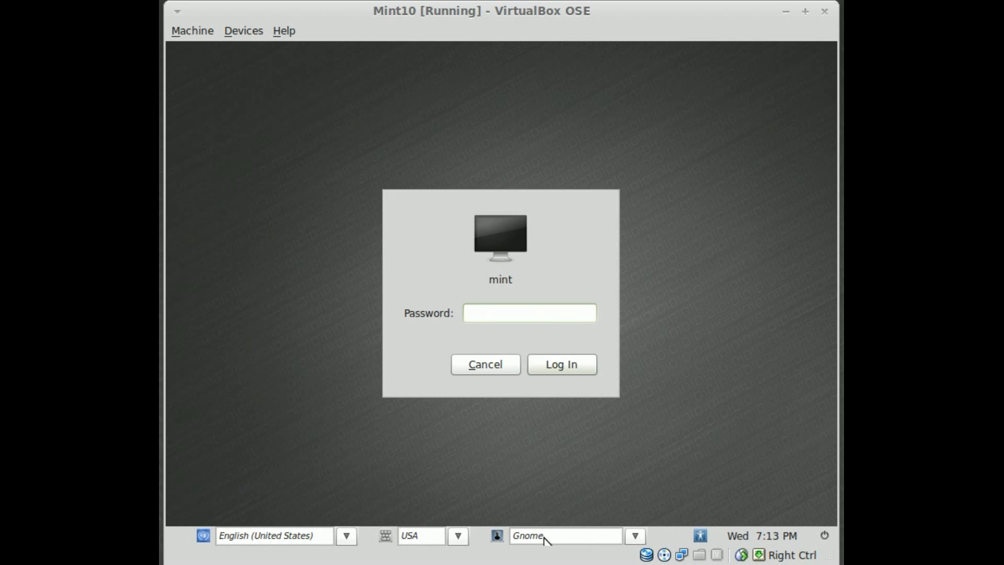
left_click(638, 536)
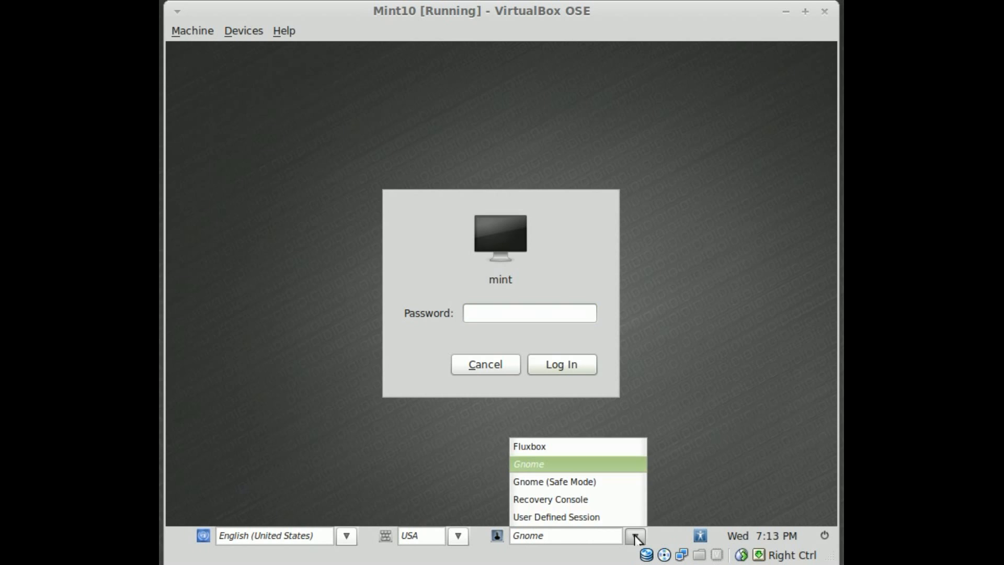
mouse_move(568, 458)
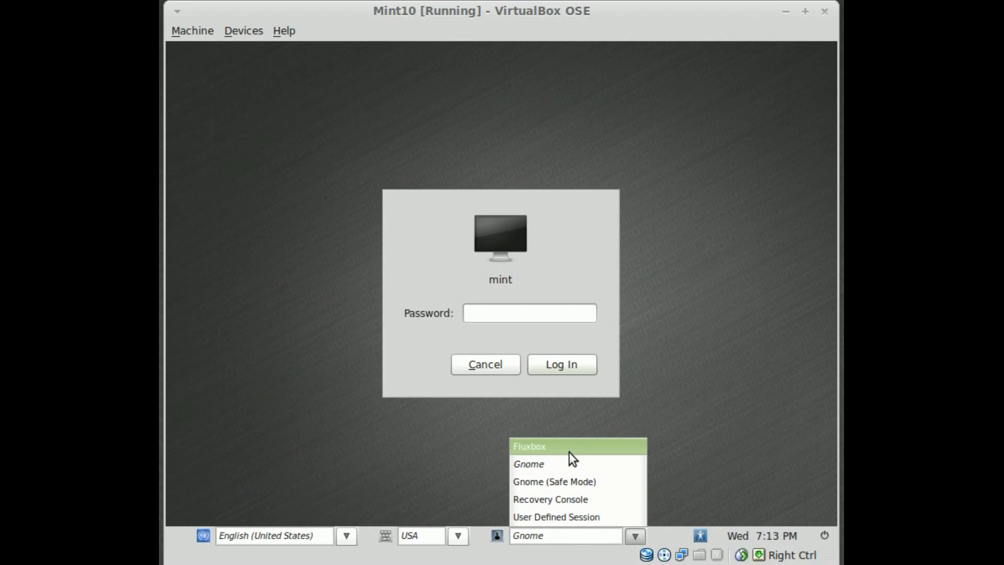
left_click(544, 446)
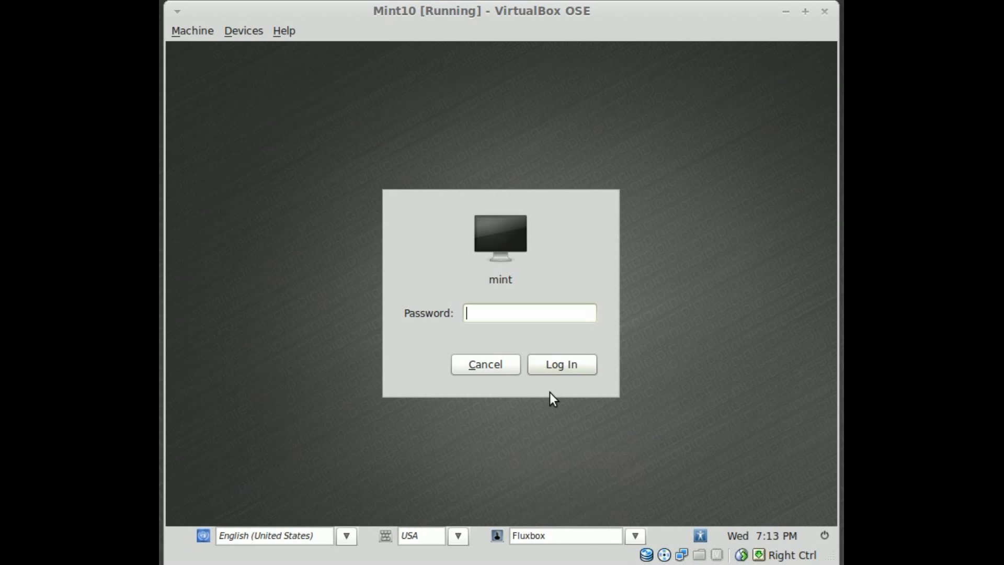
left_click(562, 364)
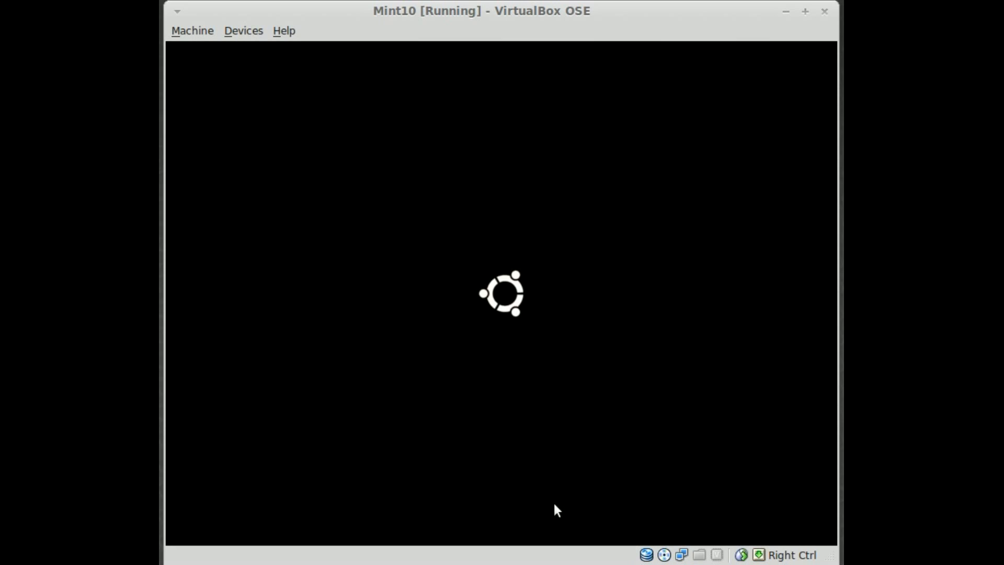
mouse_move(475, 322)
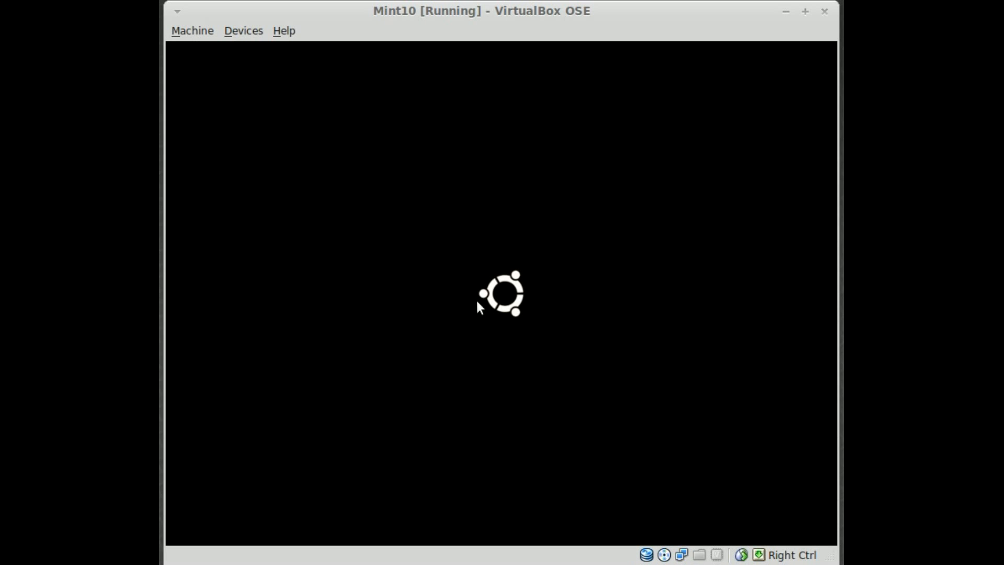
mouse_move(510, 331)
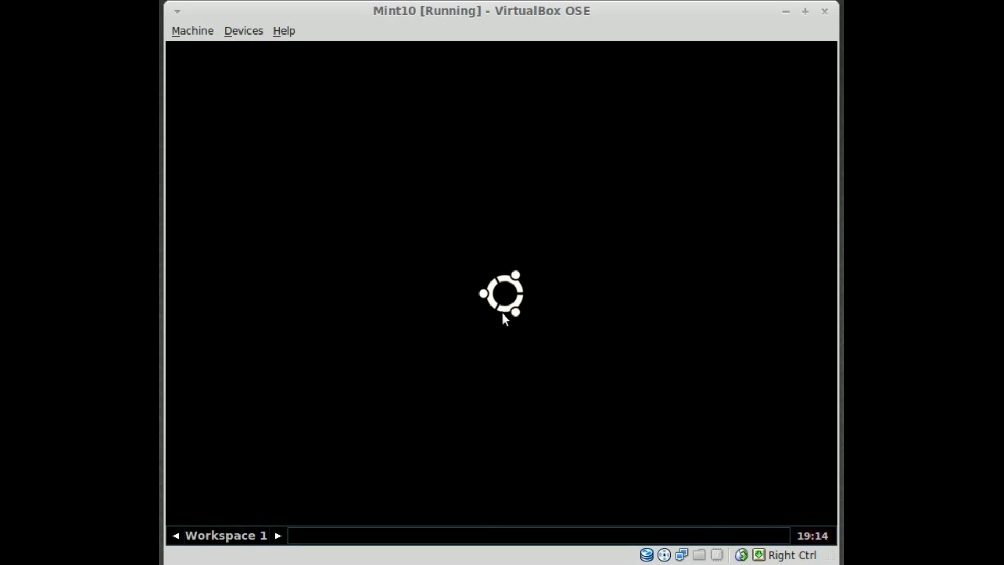
mouse_move(480, 326)
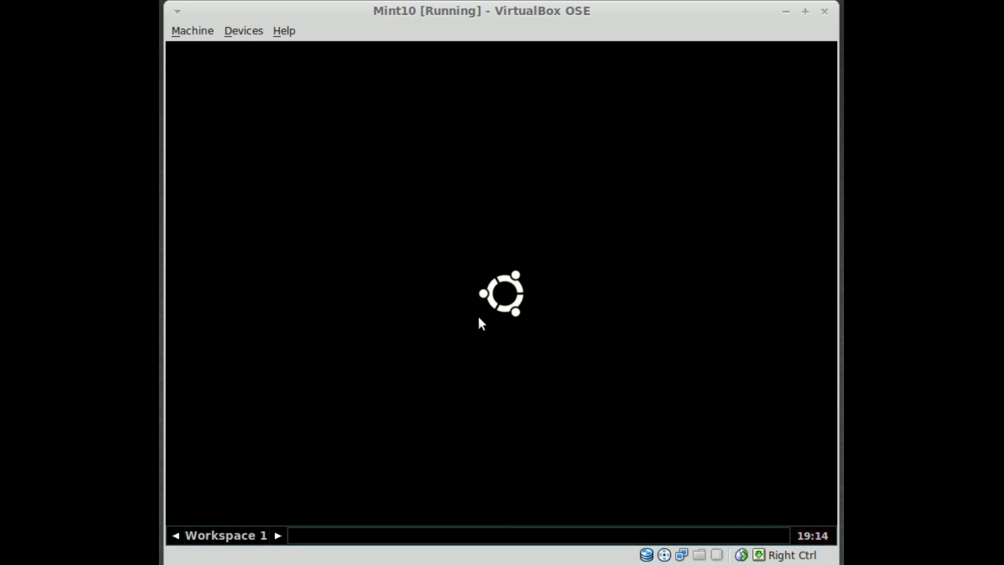
mouse_move(416, 292)
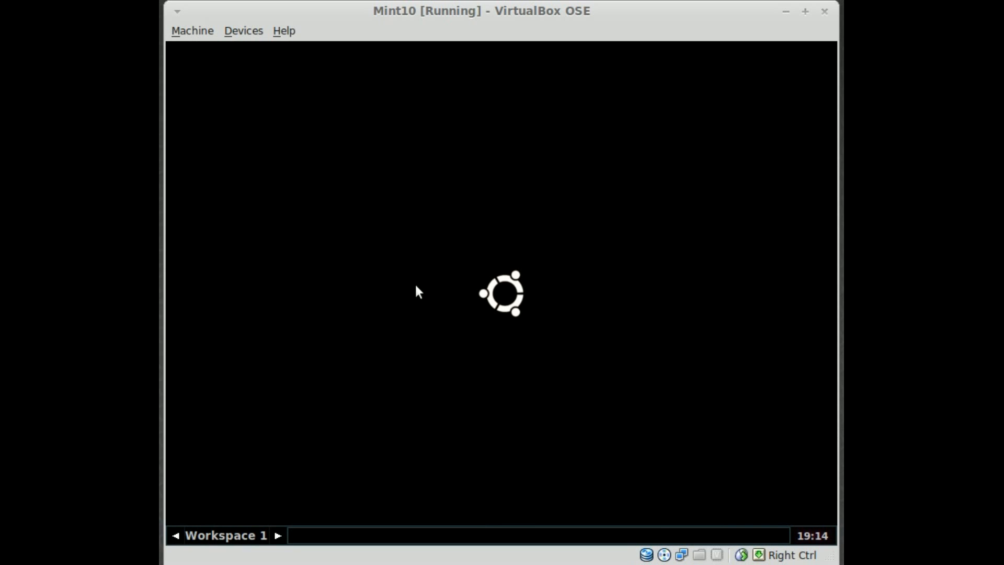
mouse_move(463, 426)
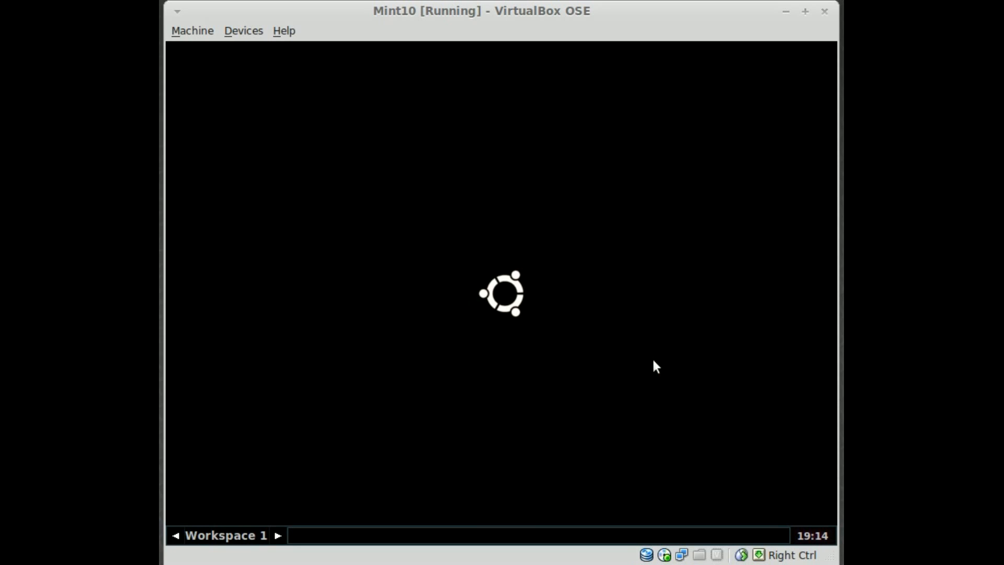
mouse_move(493, 141)
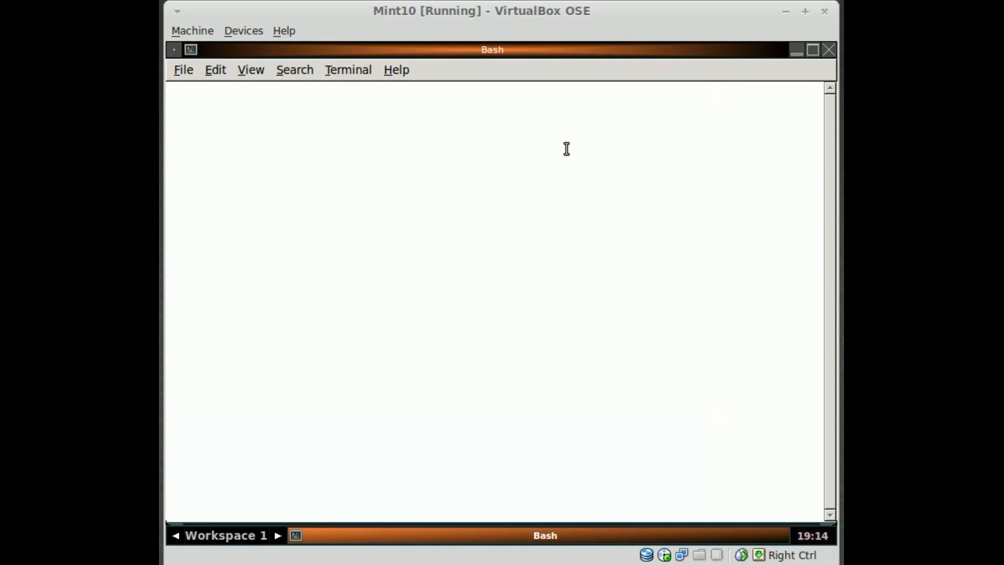
Run 'sudo aptitude install icewm' and restore the terminal window from full screen
type("sudo aptitude")
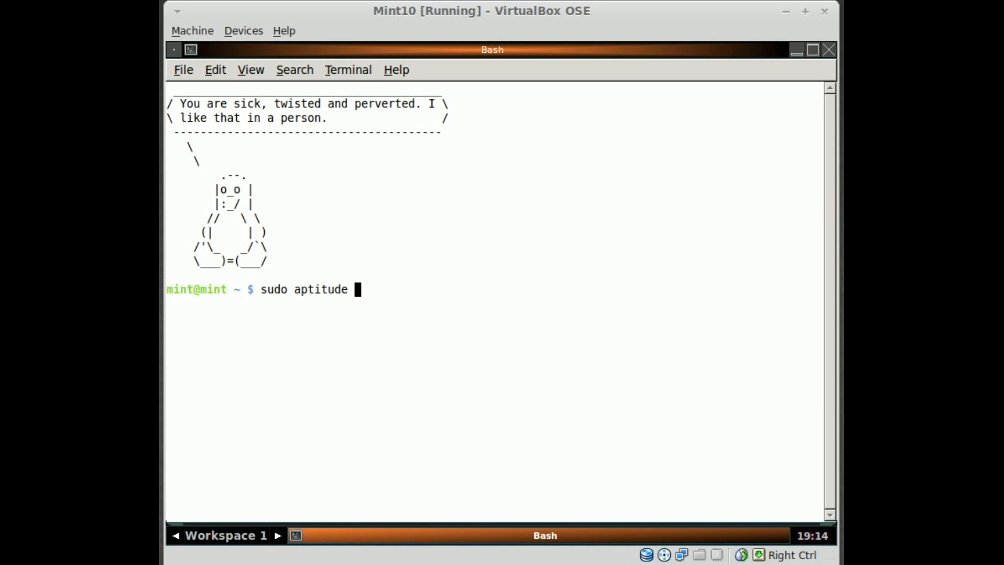
type("i")
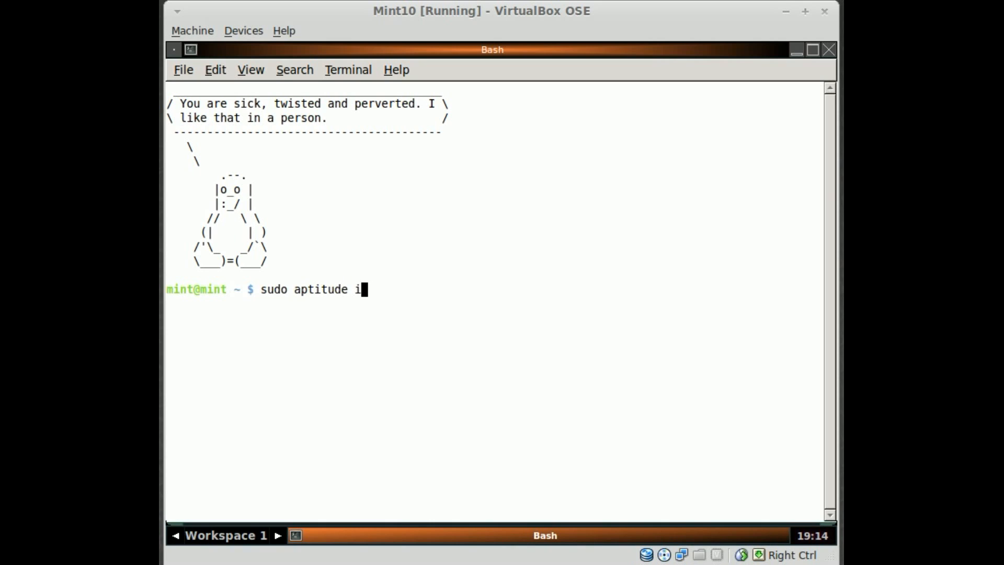
type("nstall")
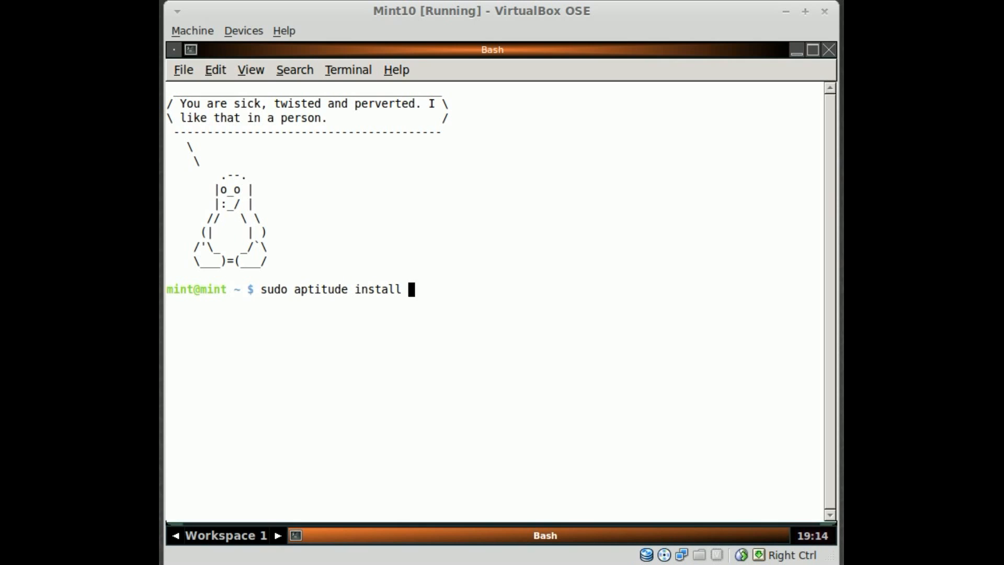
type("icewm")
type("y")
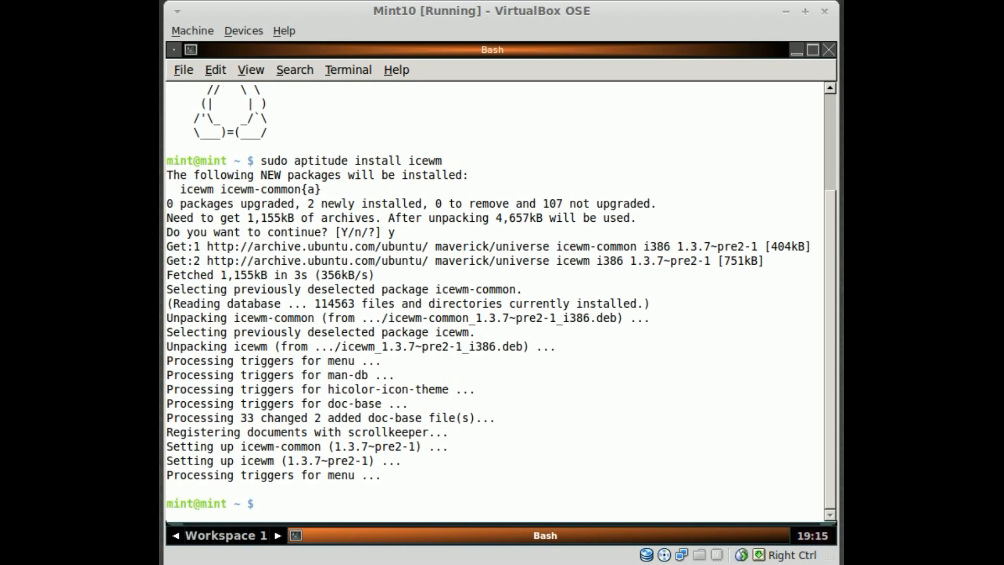
mouse_move(811, 49)
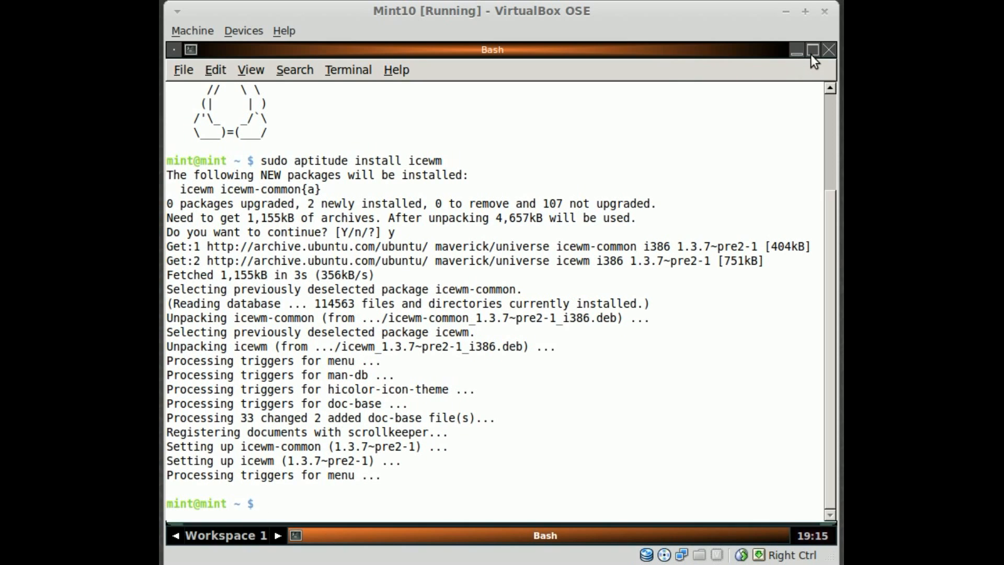
left_click(811, 49)
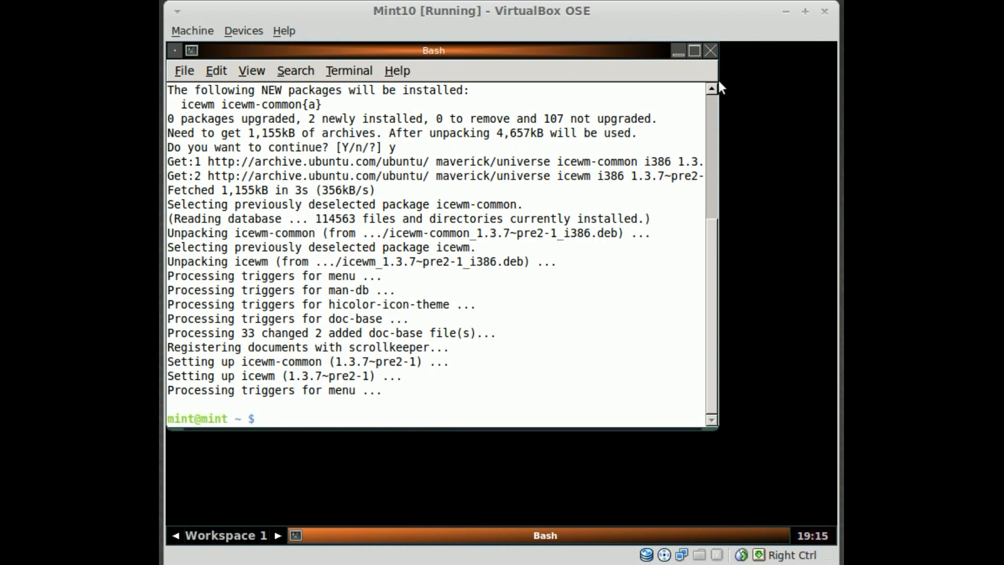
mouse_move(505, 333)
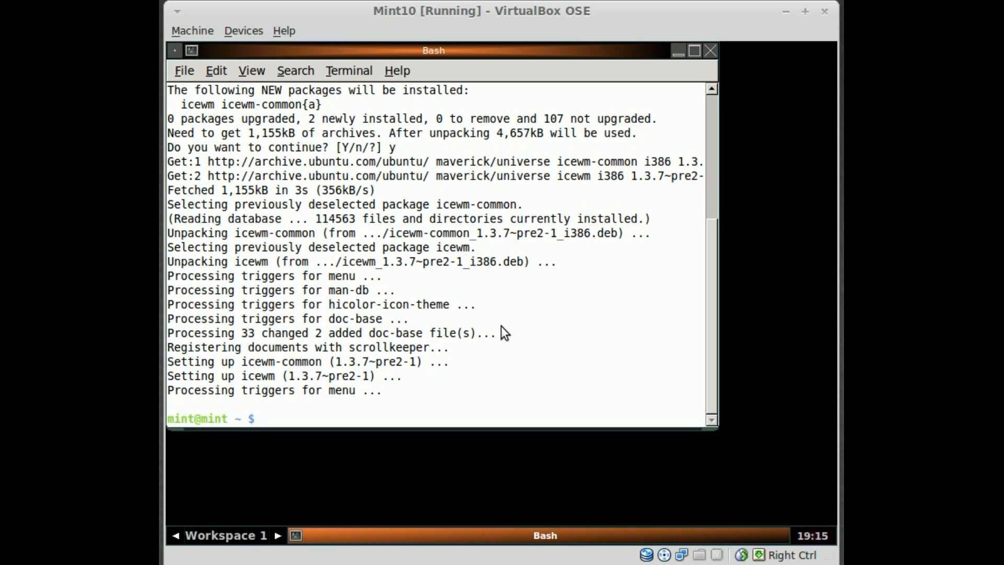
mouse_move(594, 118)
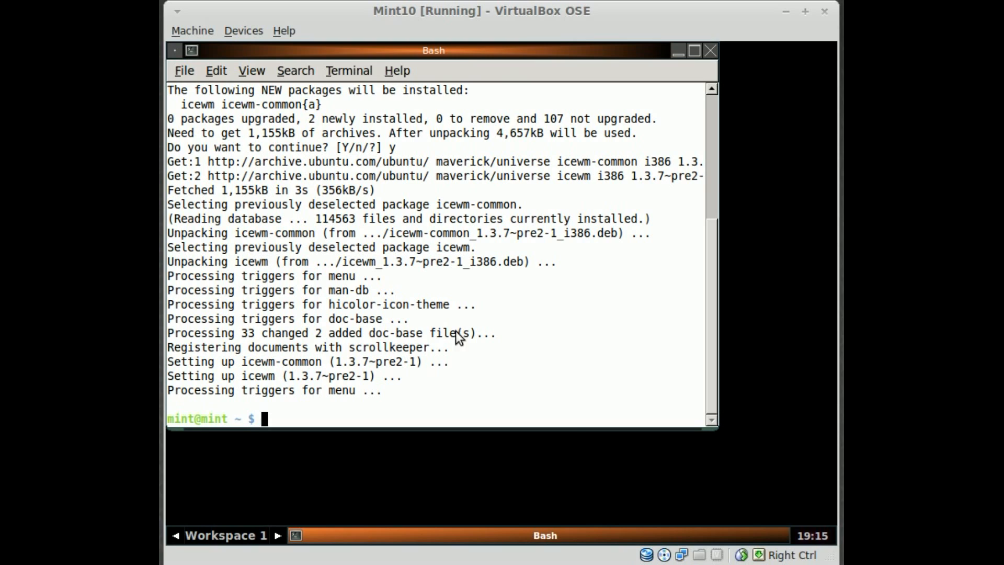
mouse_move(403, 534)
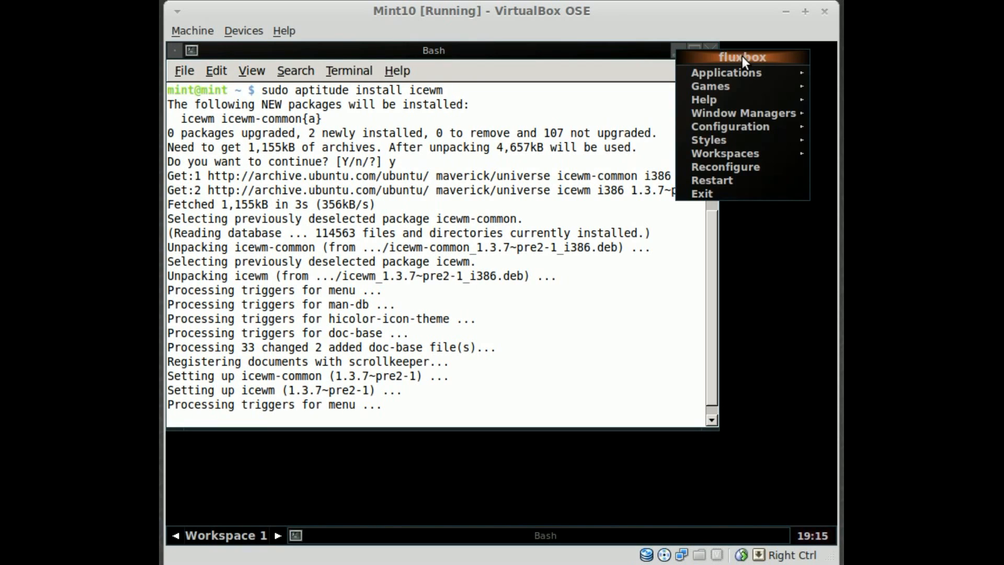
Choose Exit from the Fluxbox root menu to leave Fluxbox
left_click(712, 180)
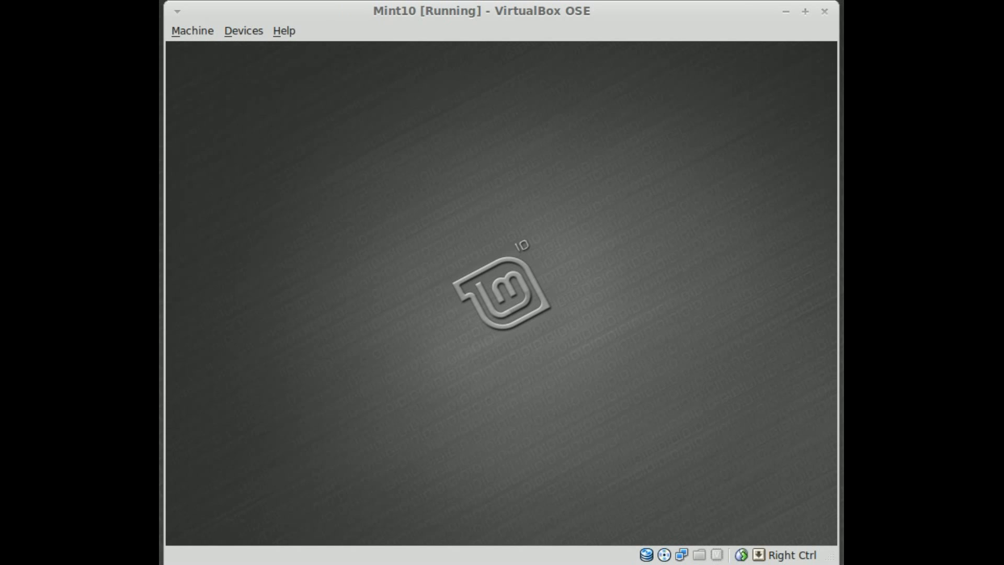
mouse_move(502, 299)
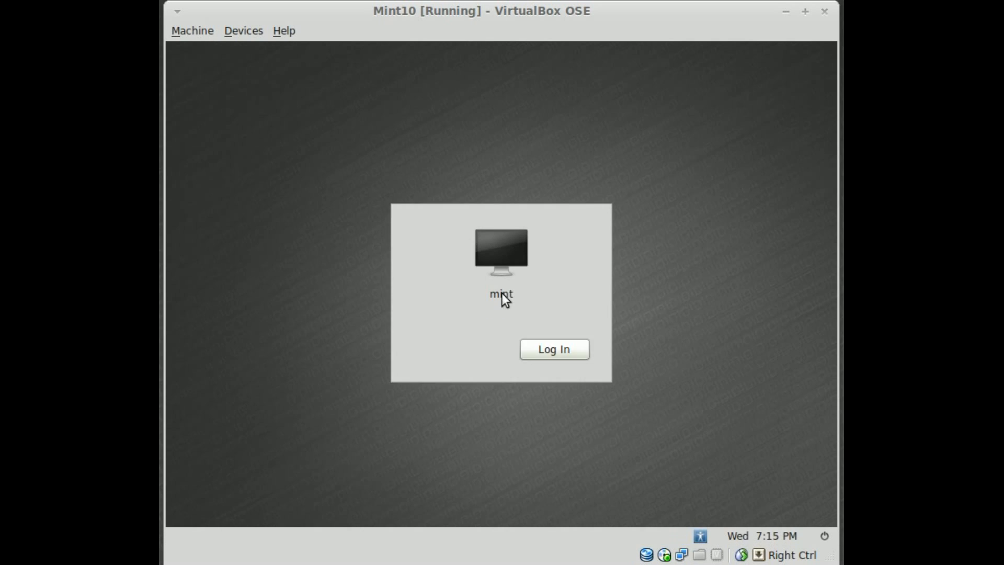
Select the mint account and choose the icewm session at the login screen
left_click(499, 294)
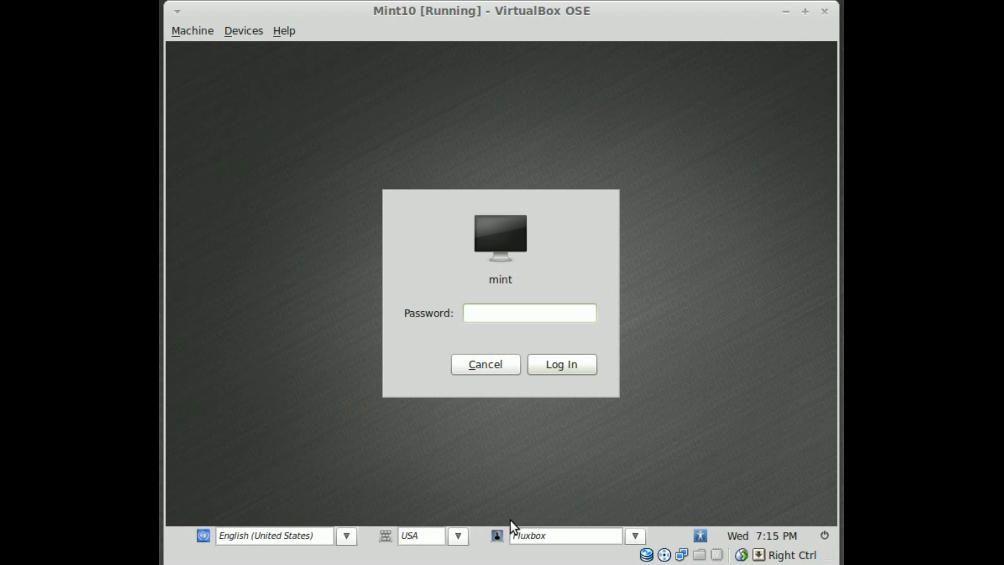
mouse_move(634, 535)
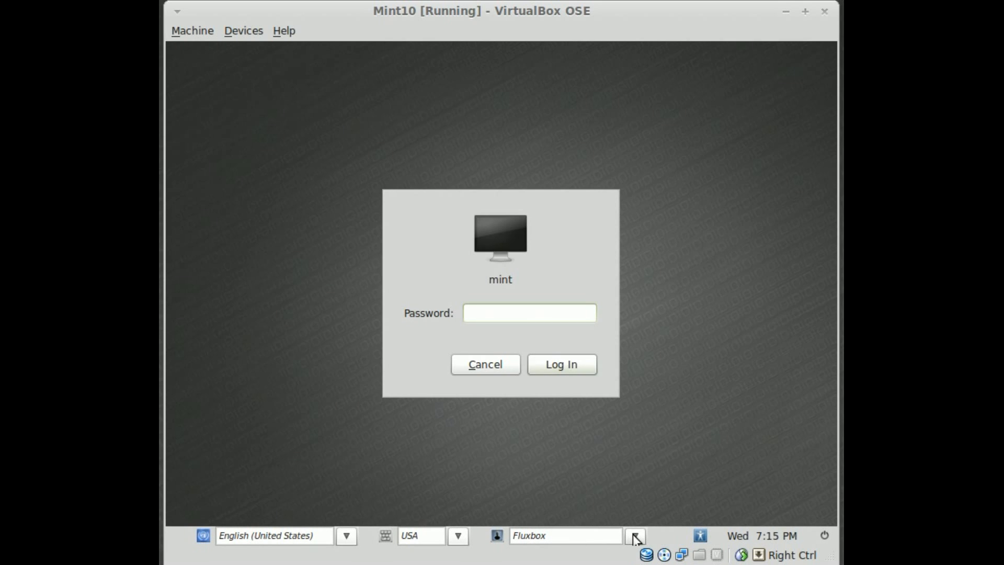
left_click(530, 314)
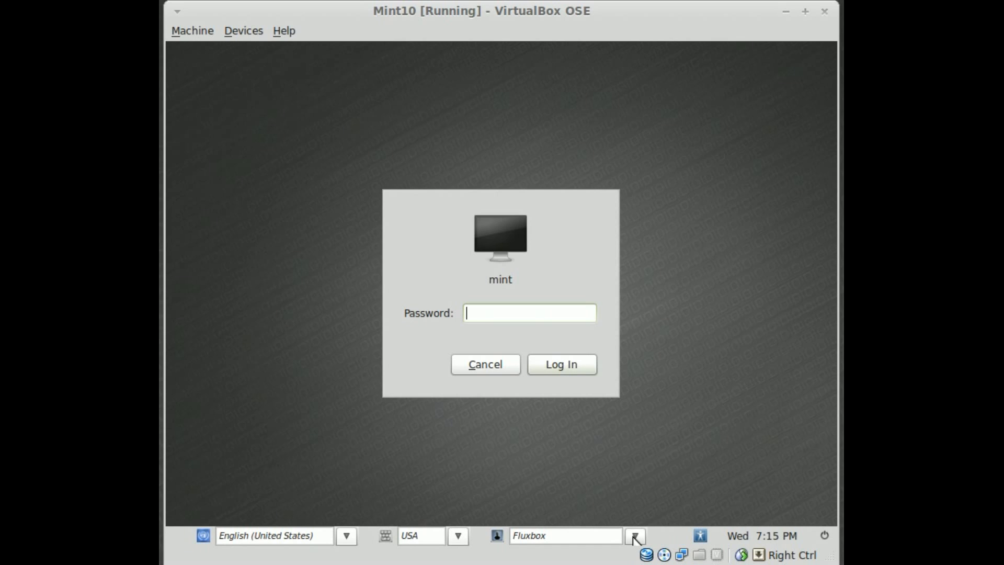
left_click(637, 550)
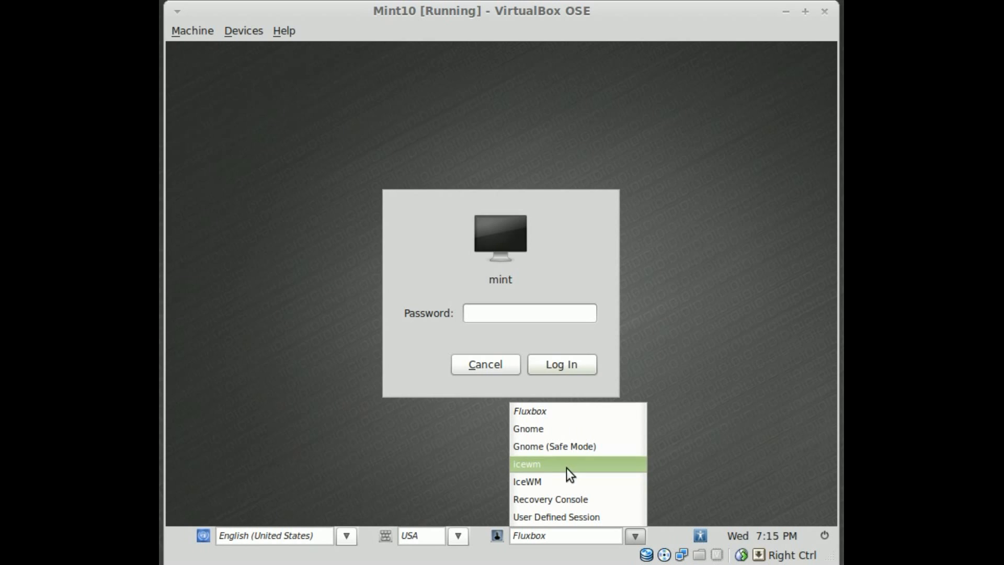
mouse_move(538, 480)
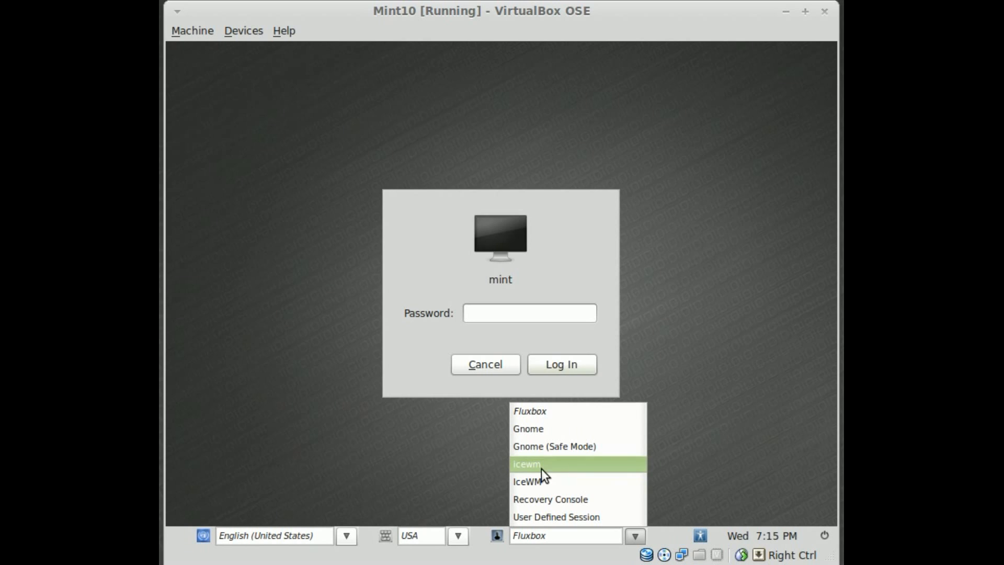
mouse_move(548, 492)
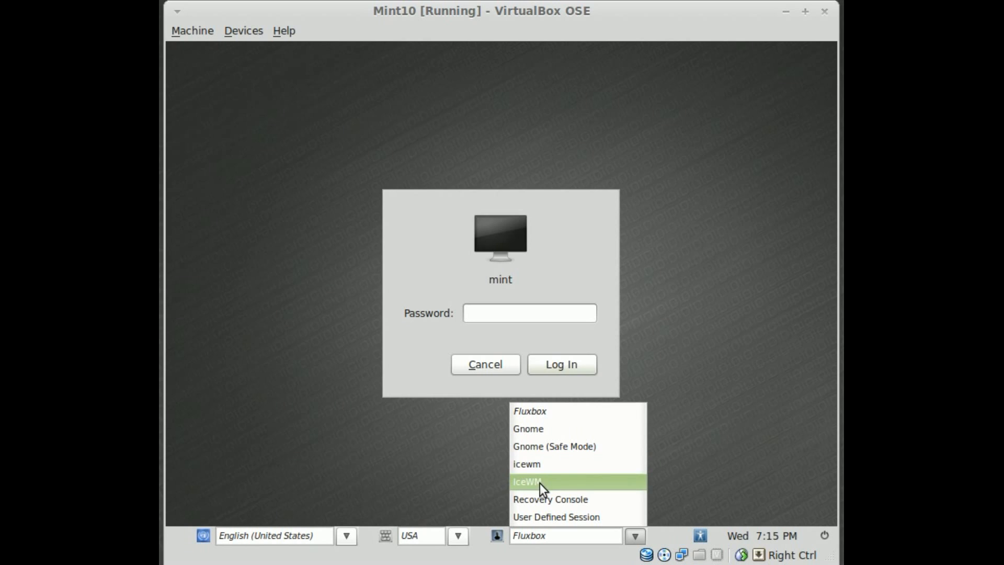
mouse_move(564, 473)
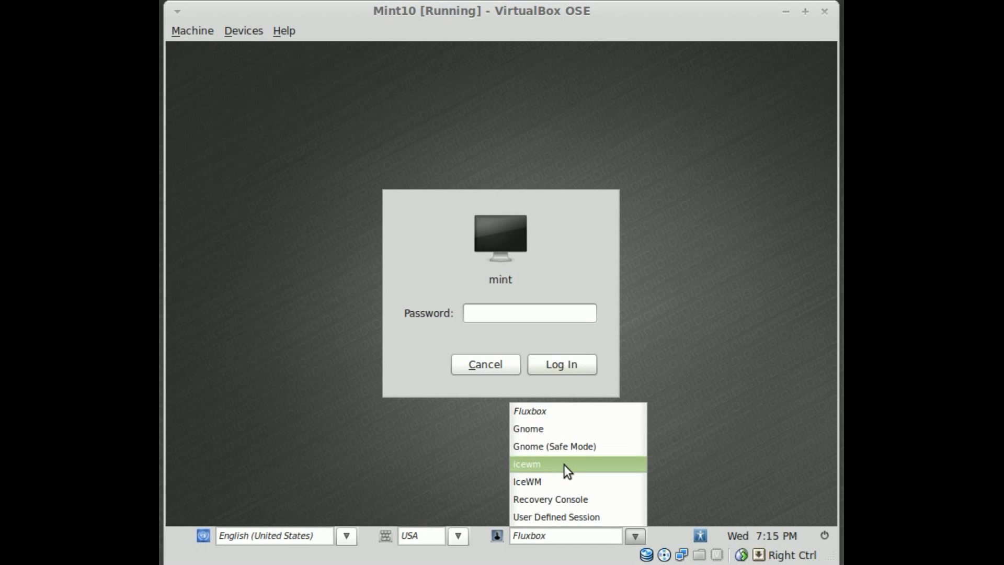
left_click(526, 464)
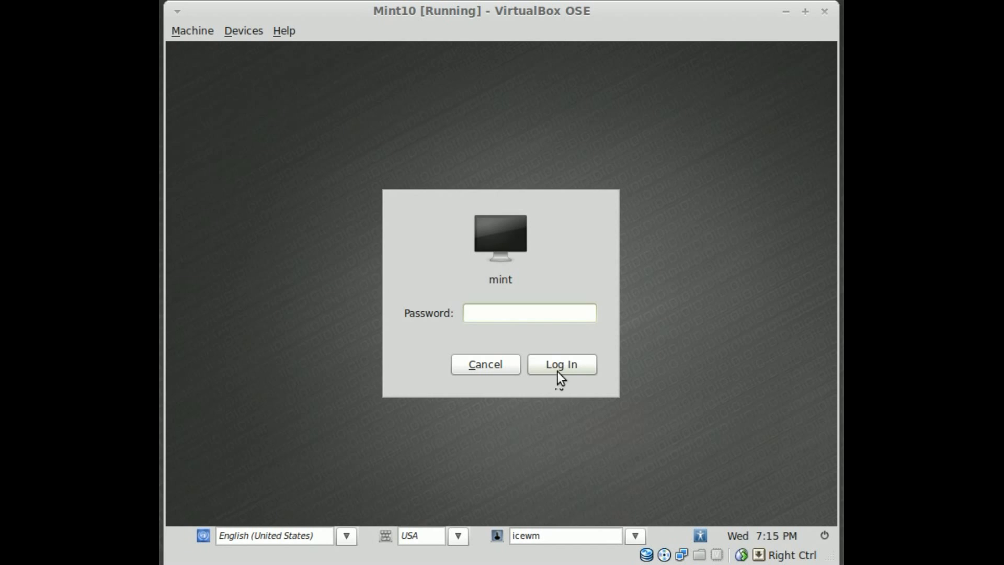
Log in to IceWM, open a terminal from the taskbar, and start GIMP
left_click(561, 364)
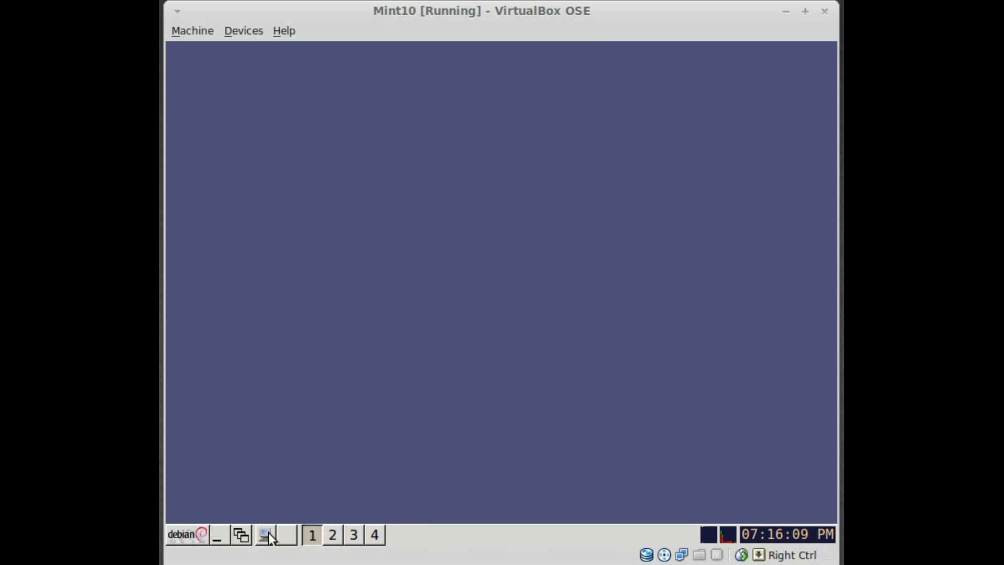
left_click(265, 536)
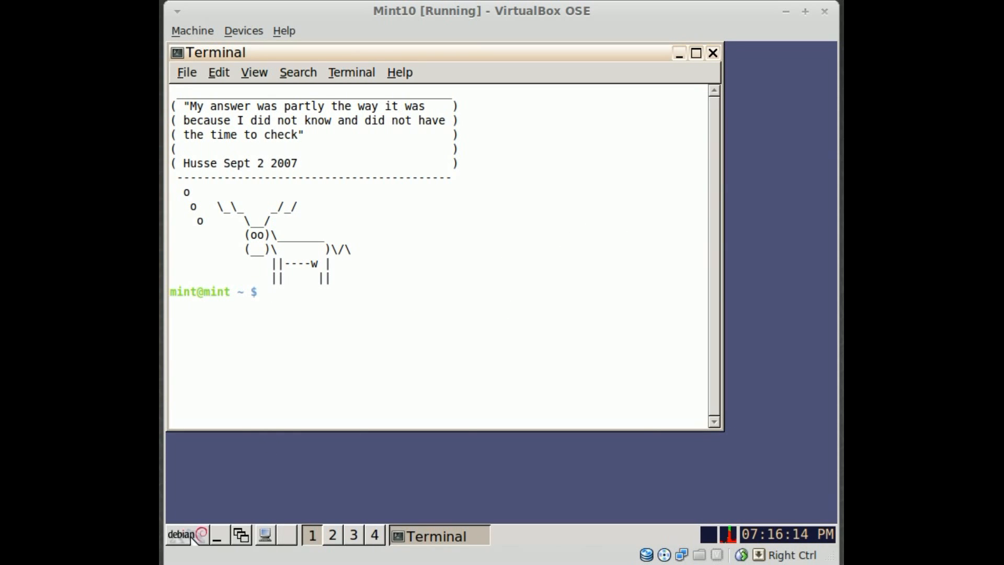
left_click(185, 534)
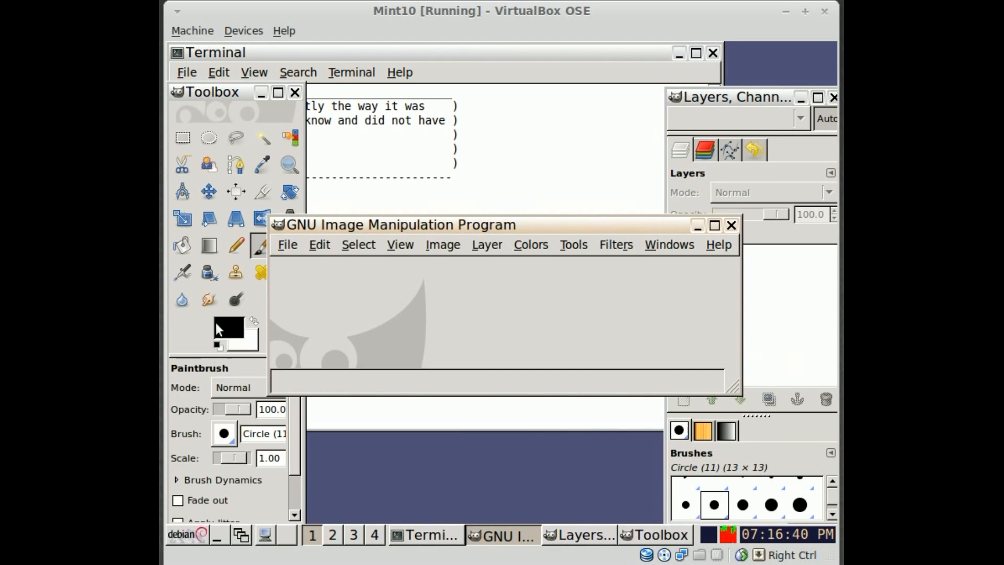
mouse_move(219, 329)
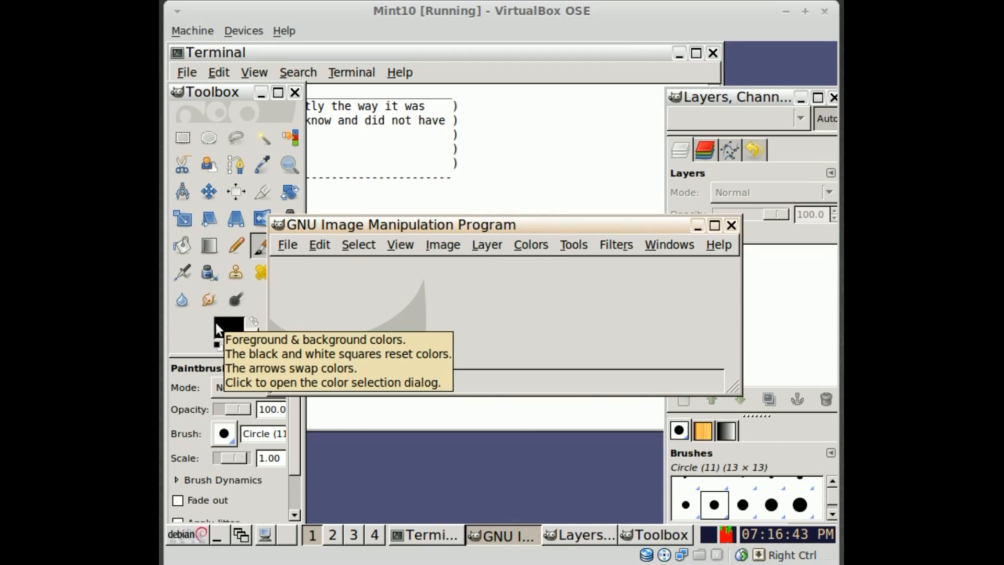
mouse_move(209, 299)
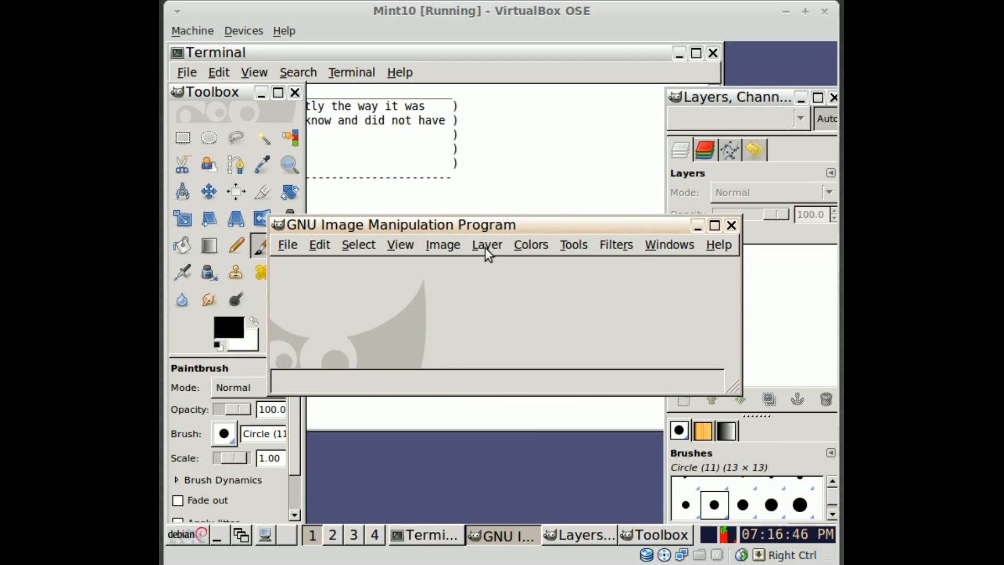
mouse_move(697, 226)
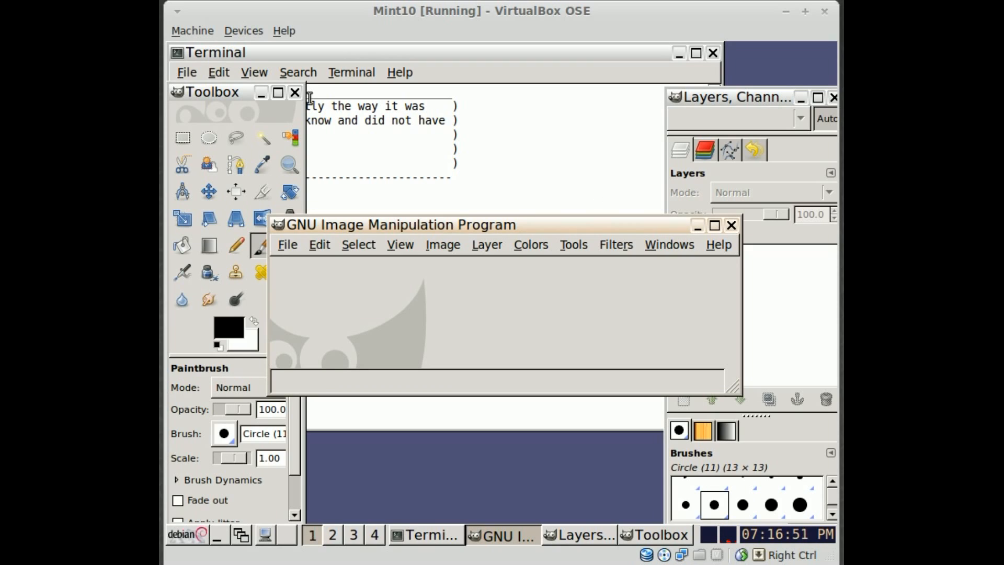
mouse_move(305, 108)
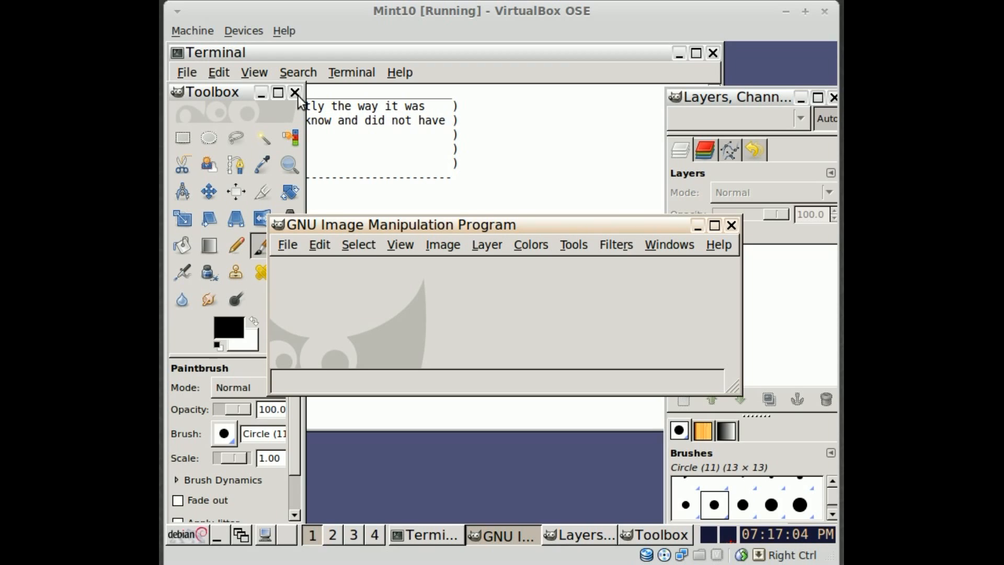
mouse_move(295, 93)
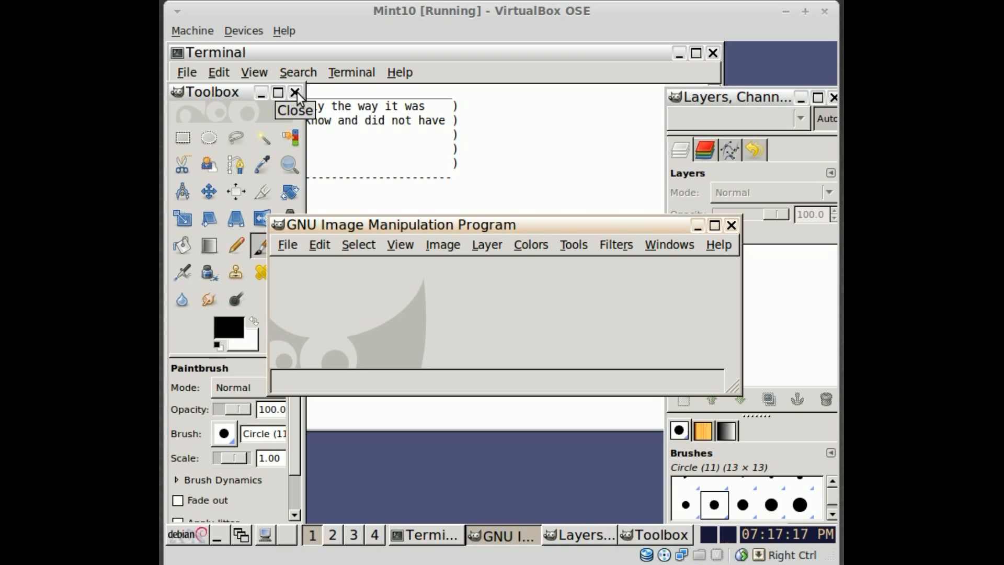
mouse_move(327, 236)
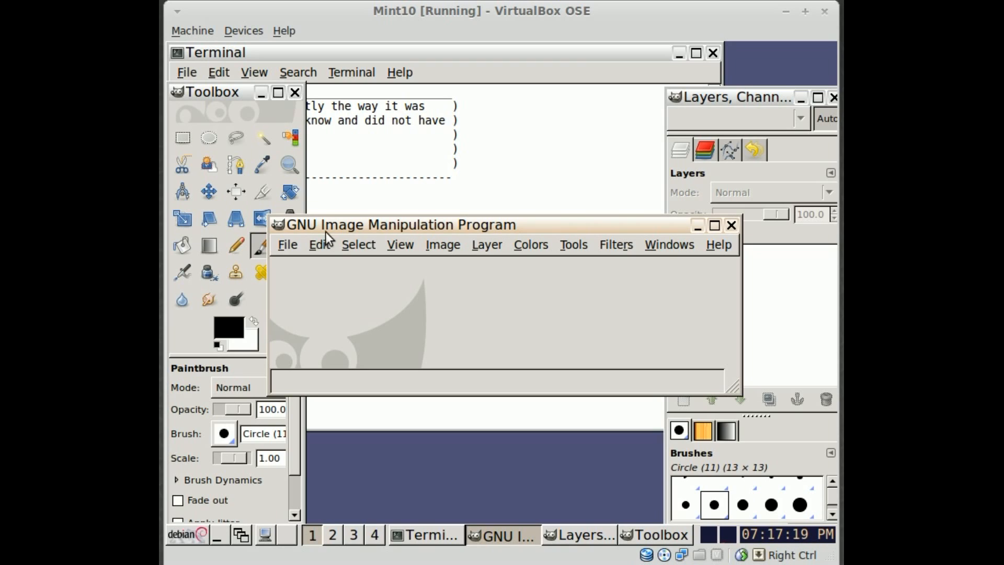
mouse_move(282, 124)
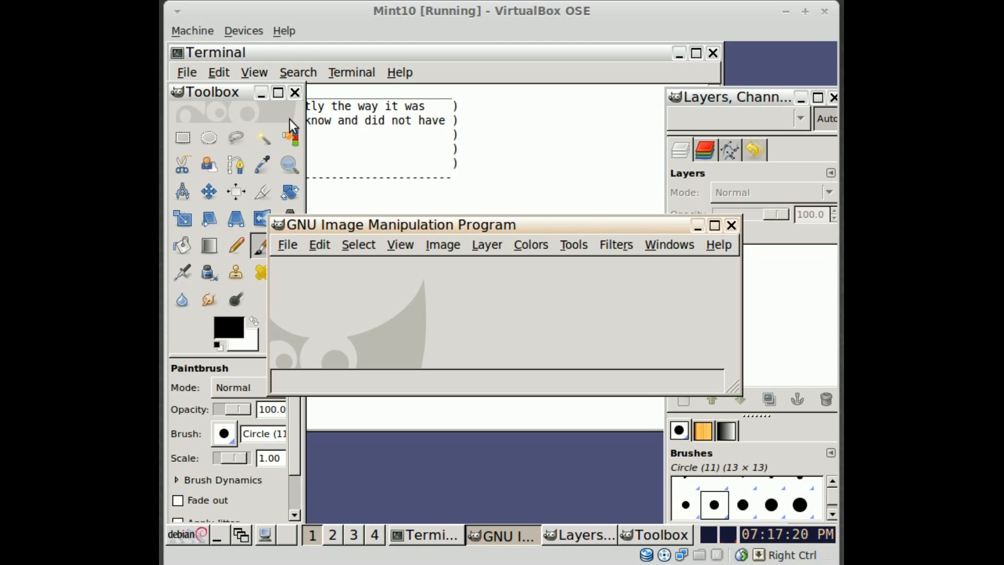
On the second workspace, launch xclock from Utilities and browse Programs by category
left_click(337, 533)
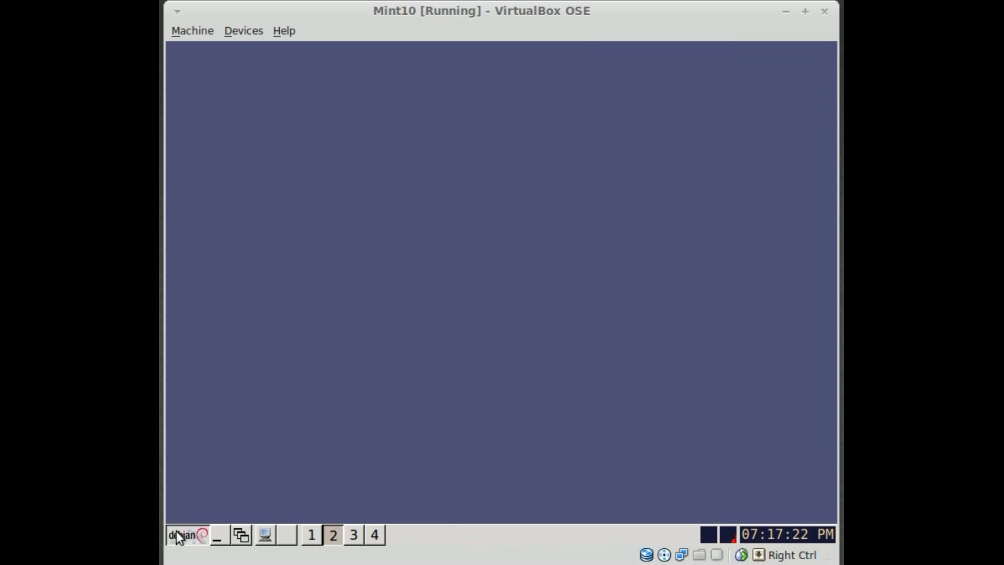
left_click(183, 535)
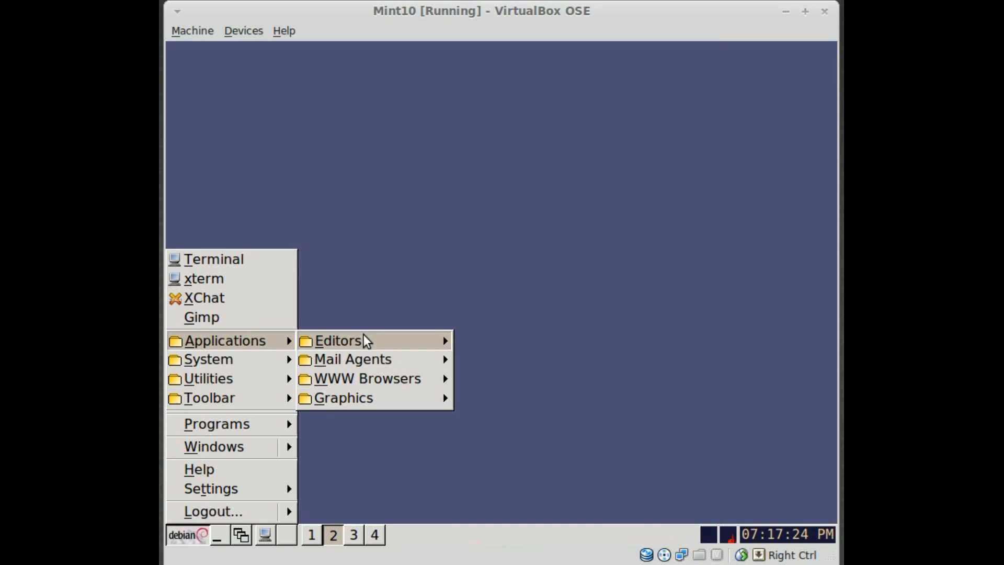
mouse_move(367, 399)
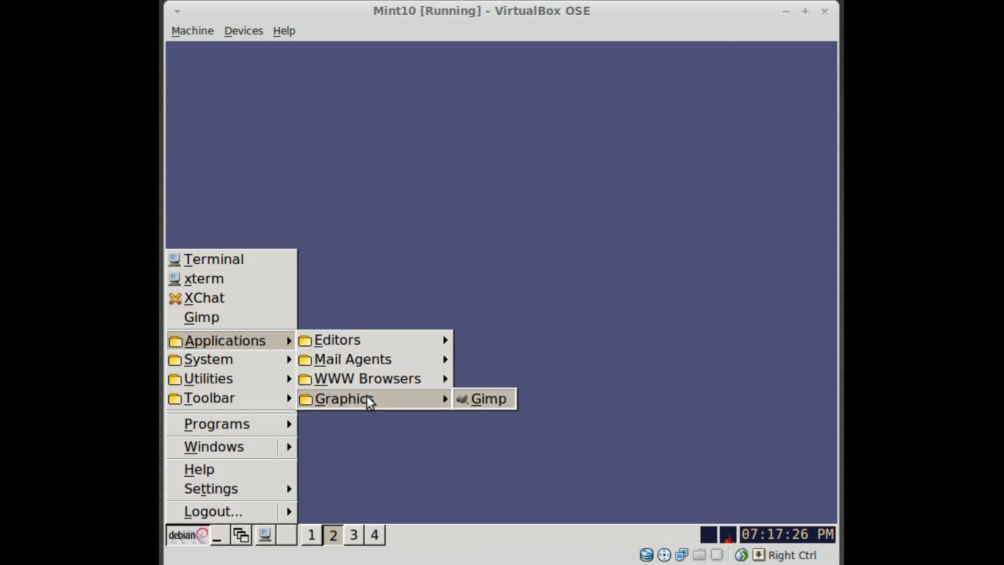
mouse_move(335, 340)
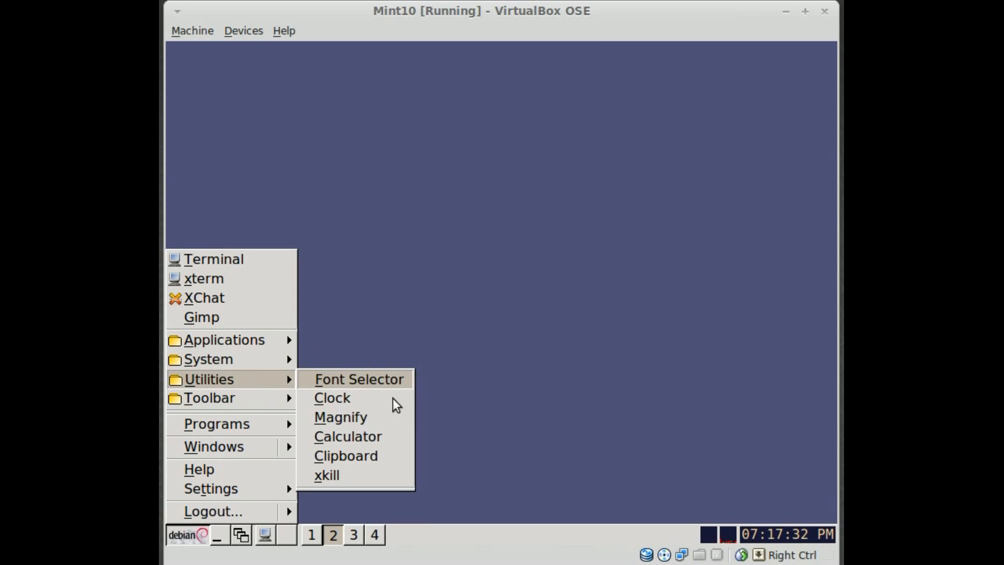
left_click(331, 398)
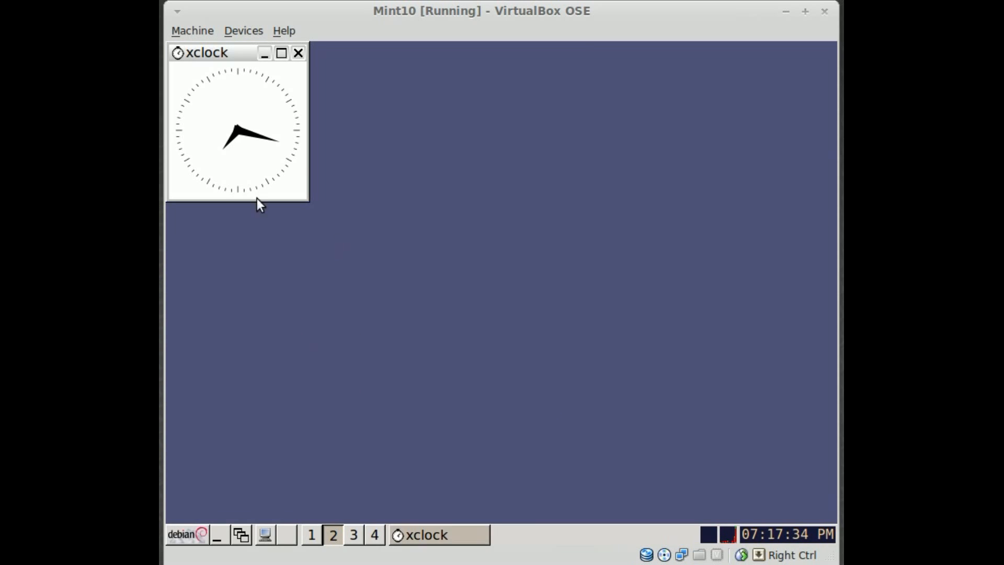
left_click(187, 534)
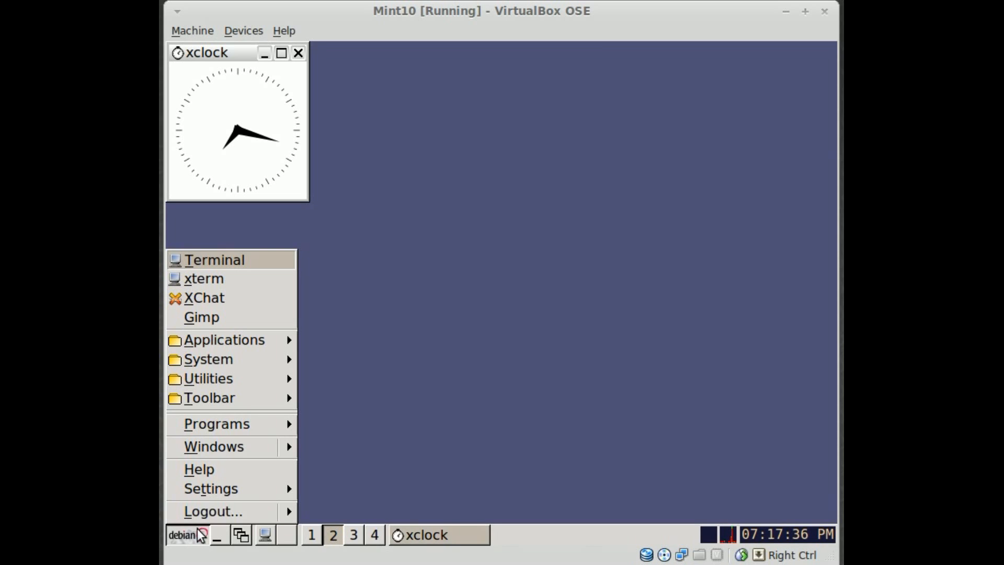
left_click(207, 379)
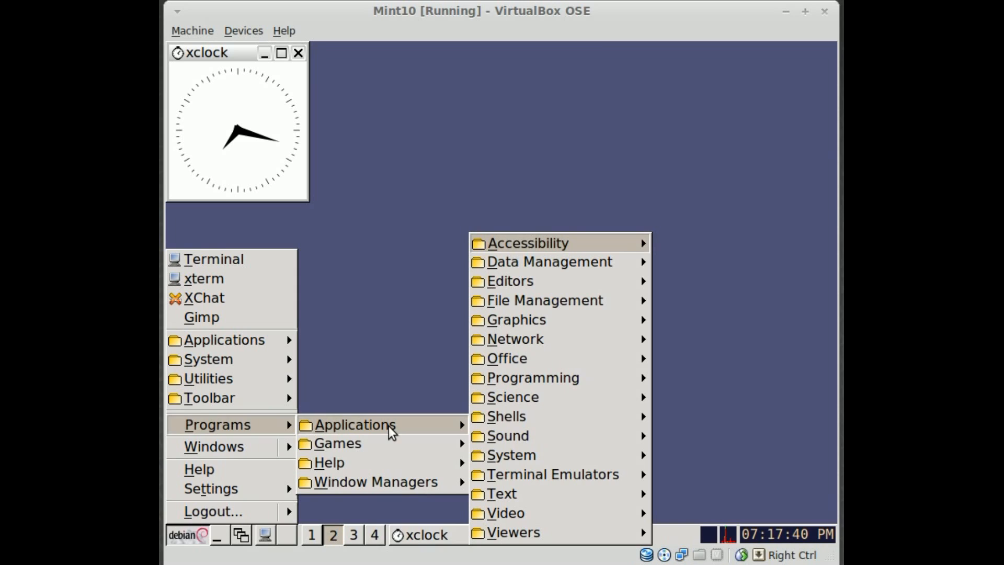
mouse_move(382, 450)
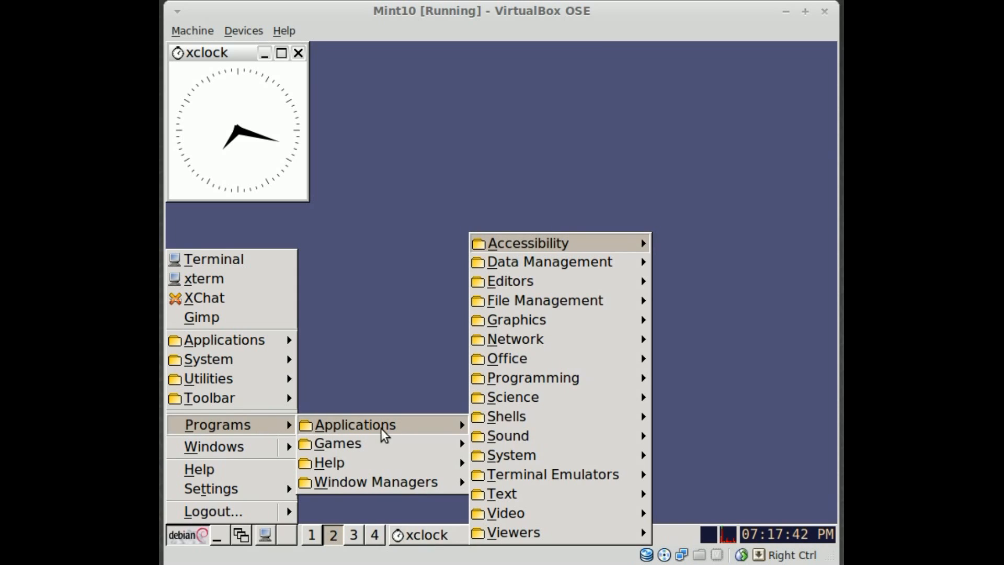
mouse_move(530, 306)
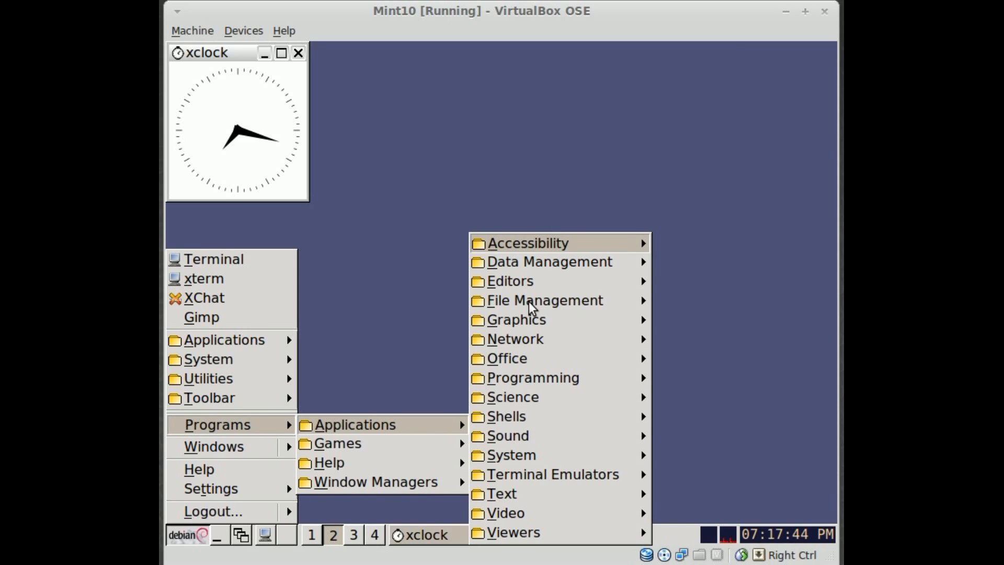
mouse_move(545, 301)
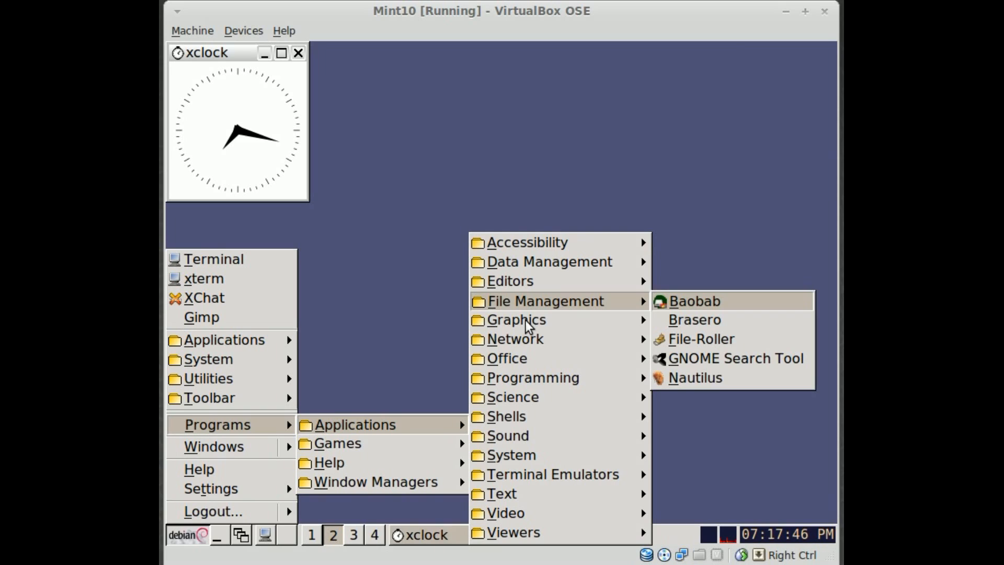
mouse_move(519, 344)
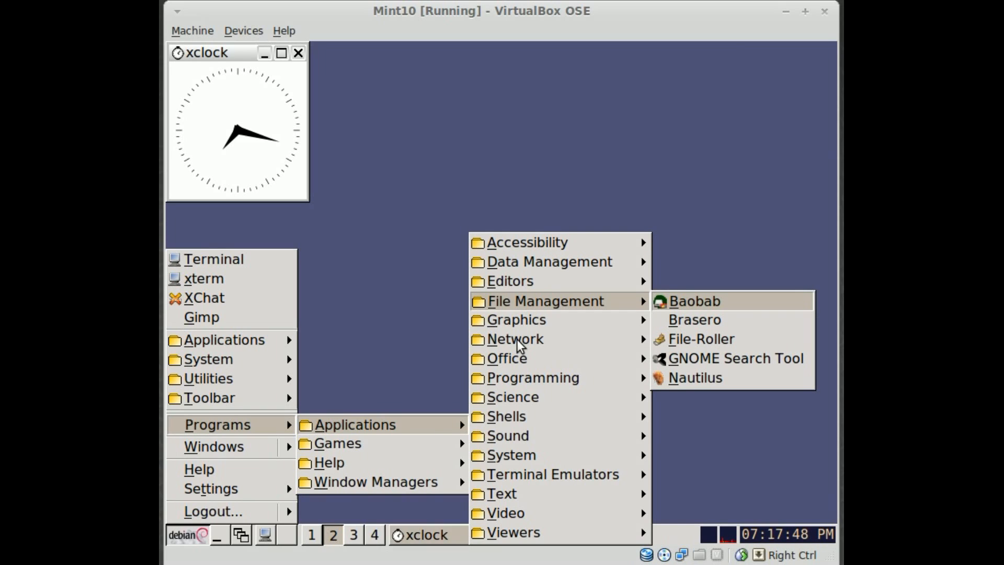
mouse_move(521, 340)
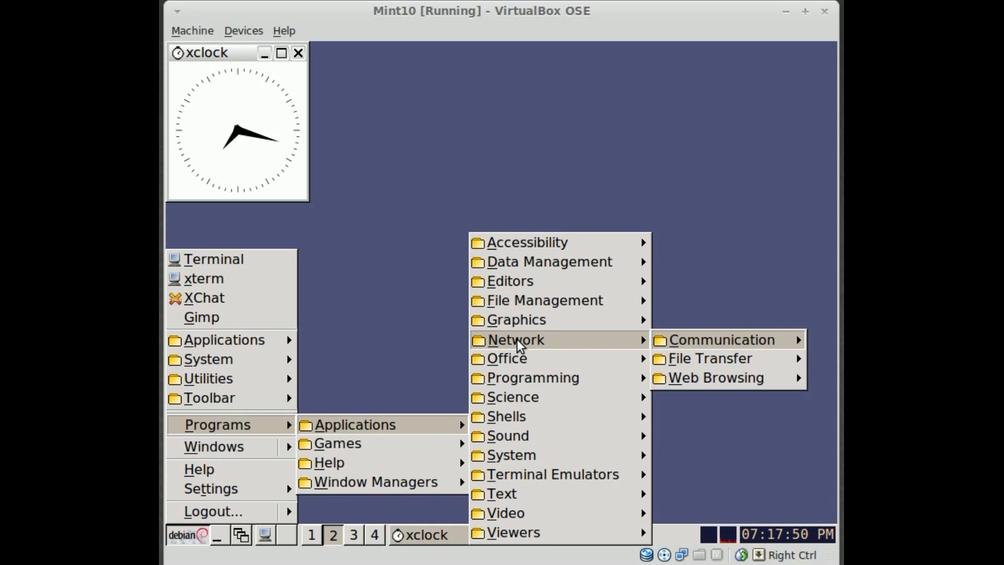
mouse_move(545, 300)
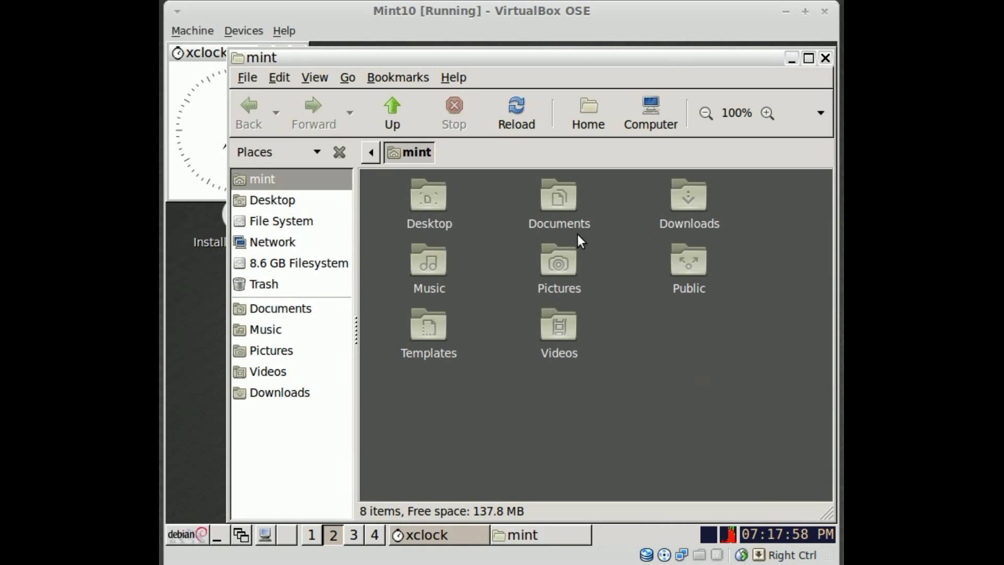
mouse_move(603, 382)
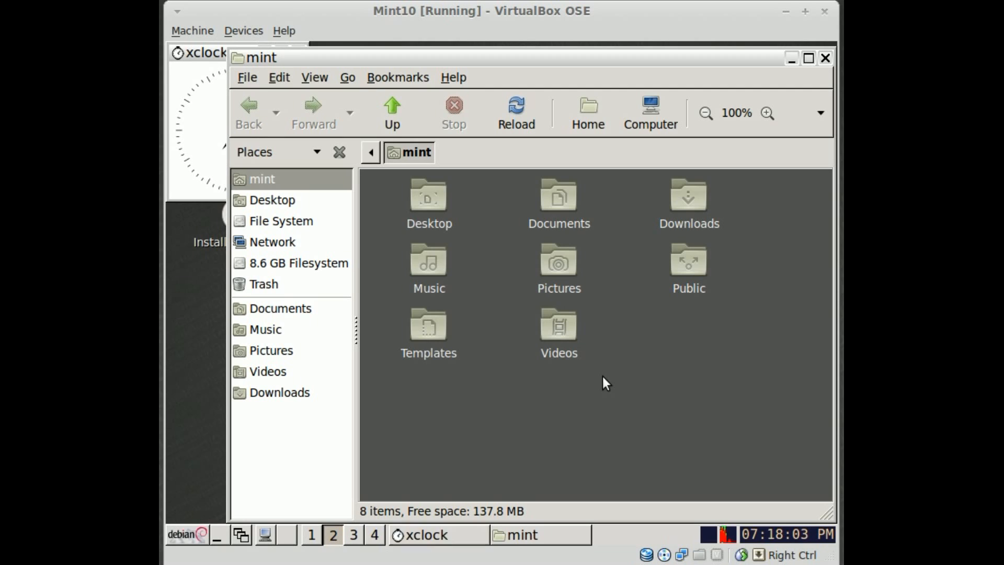
mouse_move(427, 535)
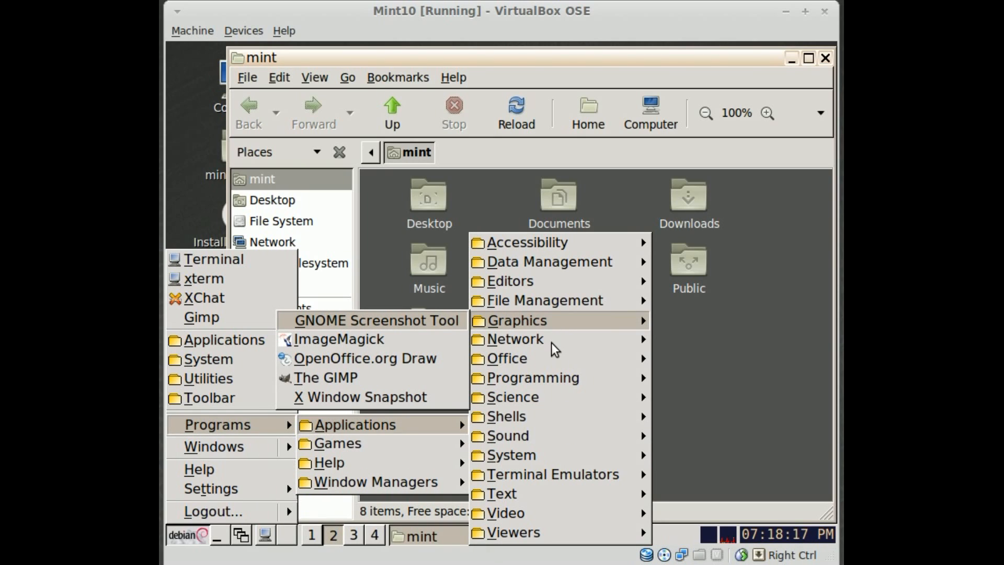
mouse_move(382, 369)
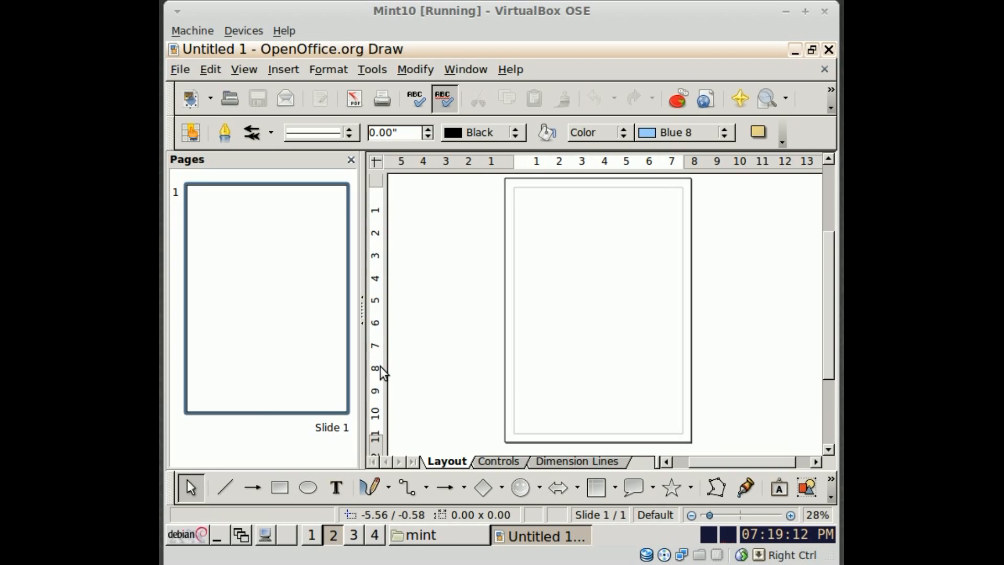
mouse_move(490, 379)
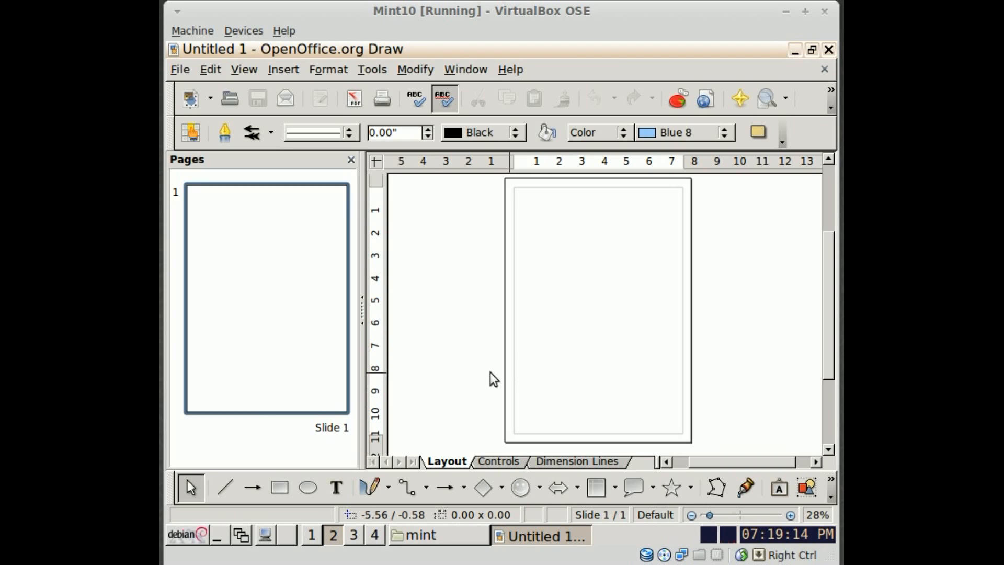
mouse_move(320, 398)
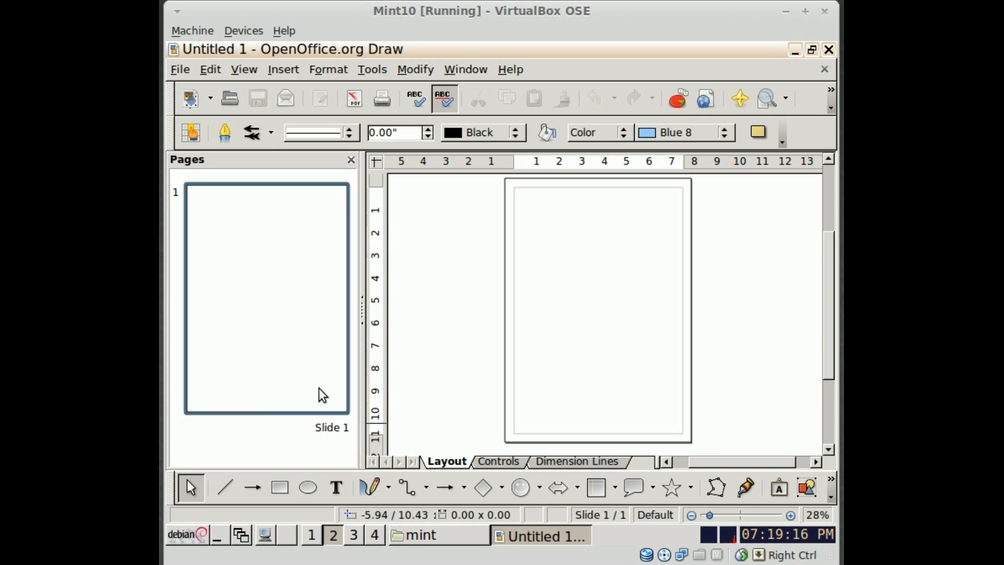
mouse_move(202, 542)
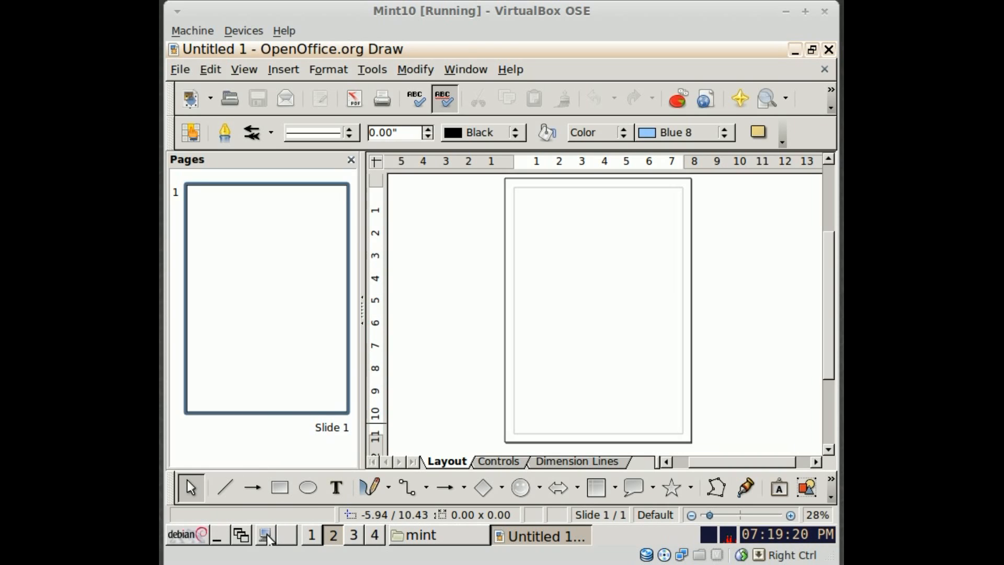
mouse_move(418, 371)
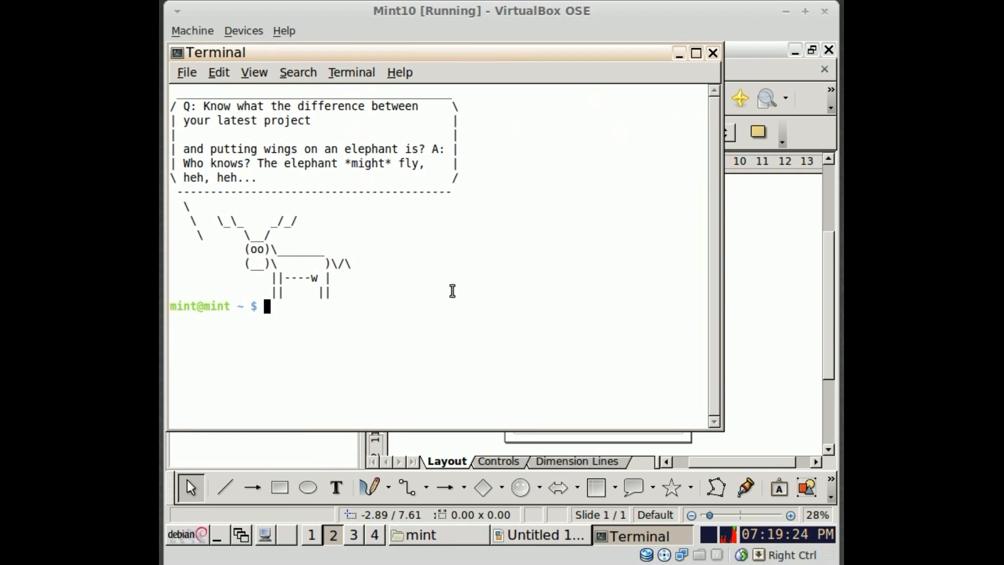
List the commands starting with 'gnome-se' using tab completion
type("gnome-se")
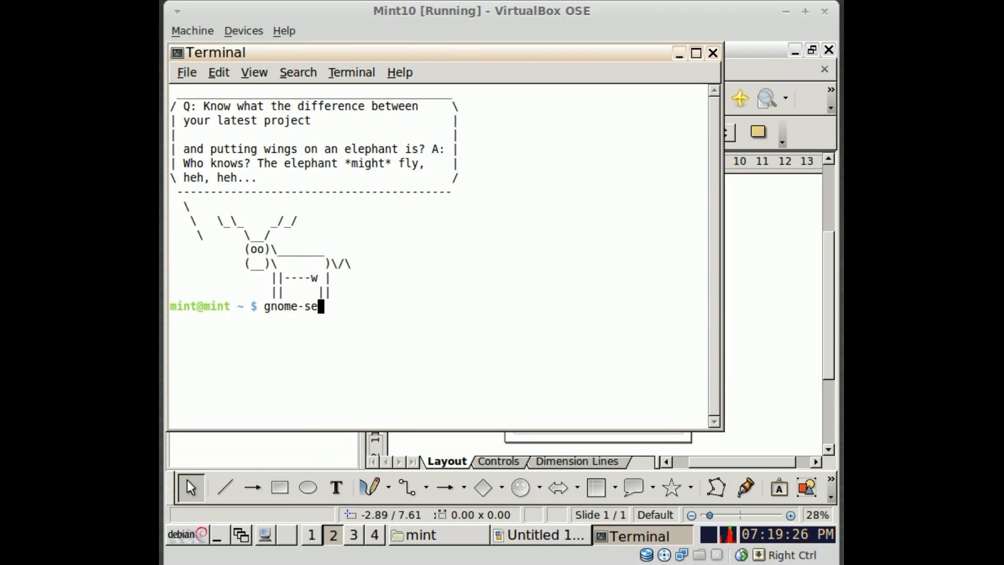
key("Tab")
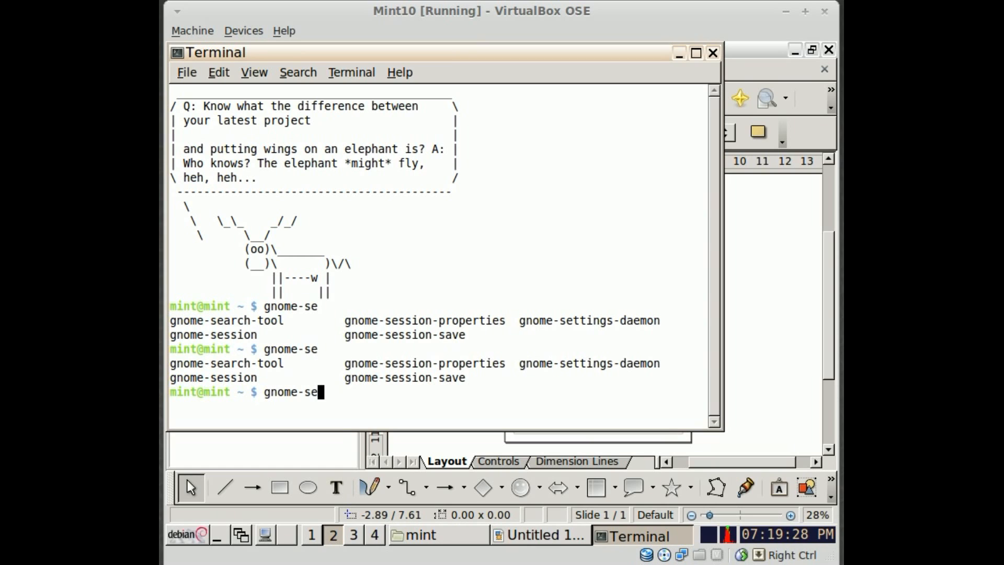
key("Tab")
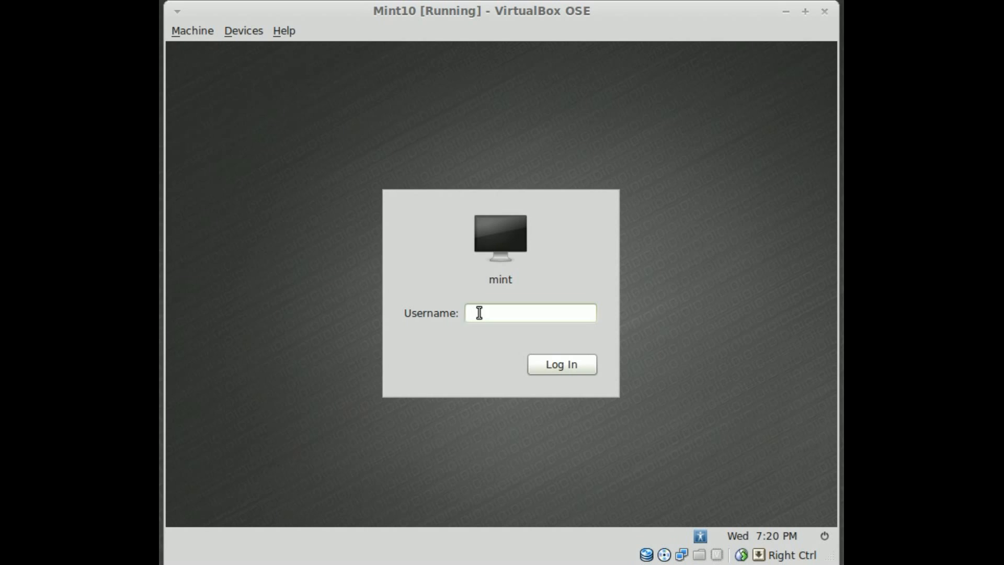
Select the Username field on the login screen to begin logging back in
left_click(480, 314)
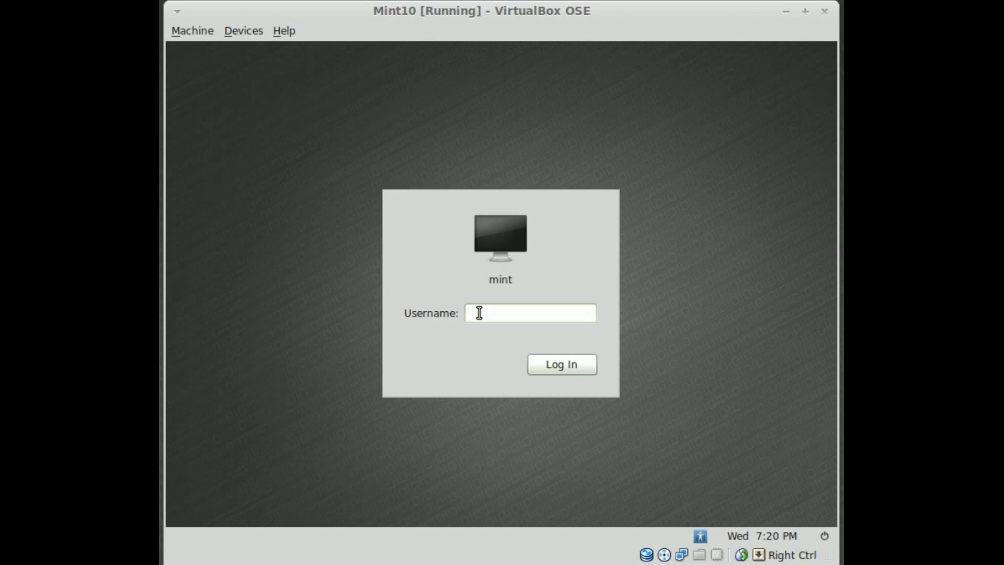
left_click(479, 314)
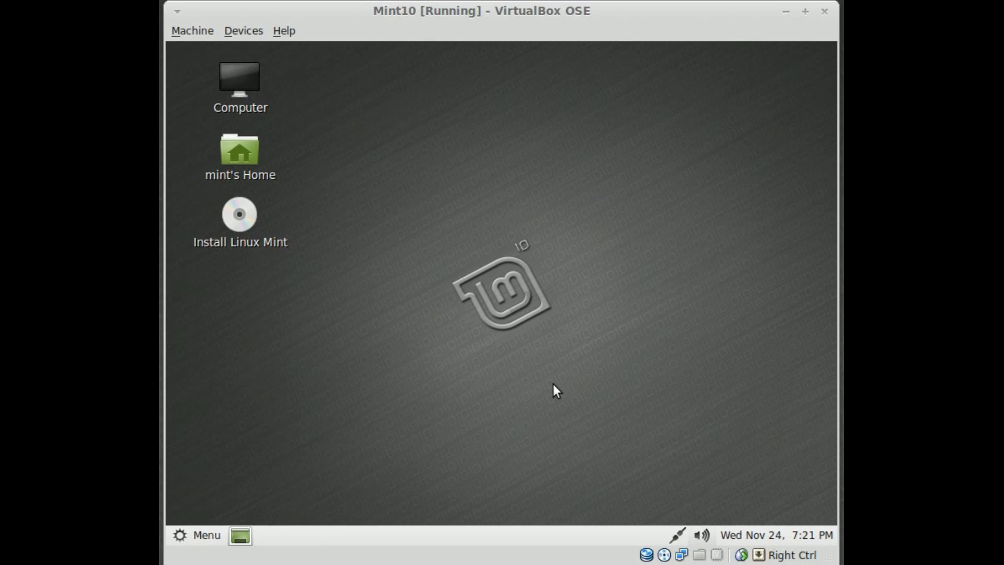
mouse_move(221, 529)
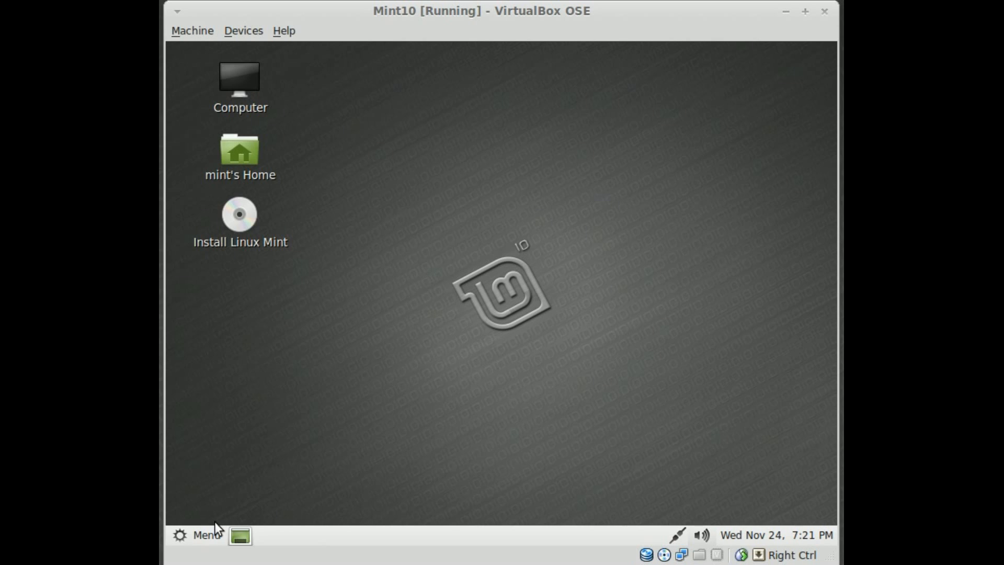
mouse_move(196, 538)
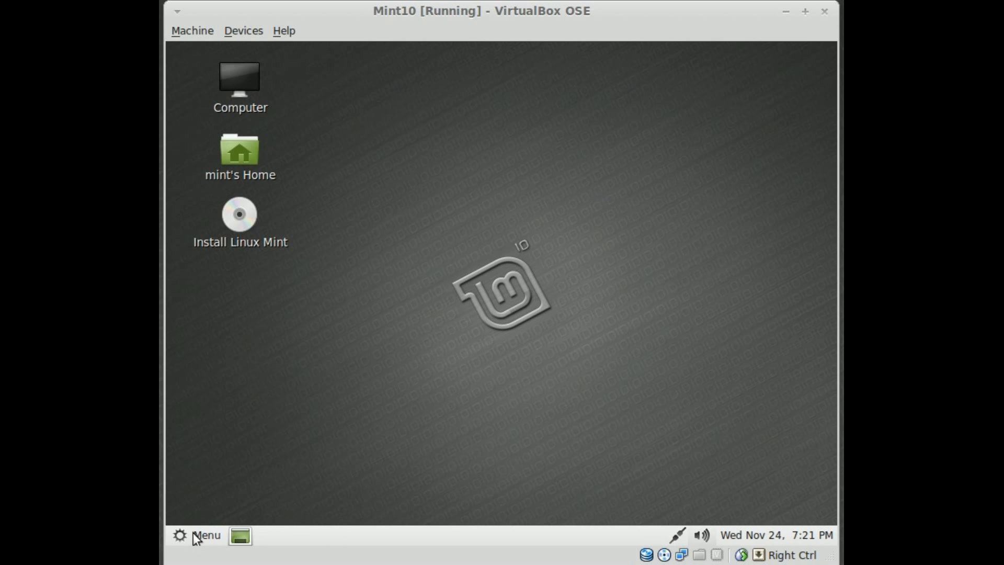
left_click(207, 535)
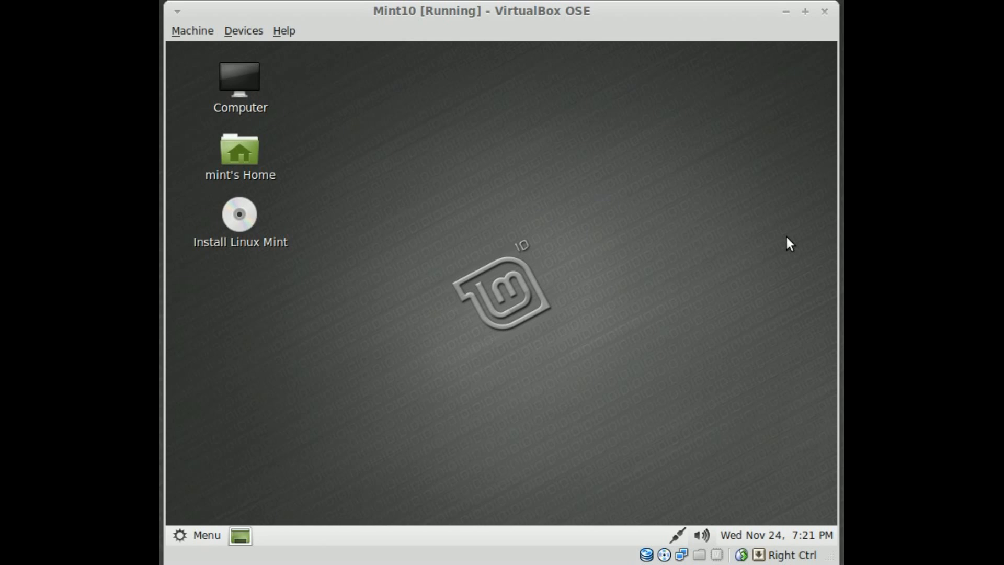
mouse_move(185, 500)
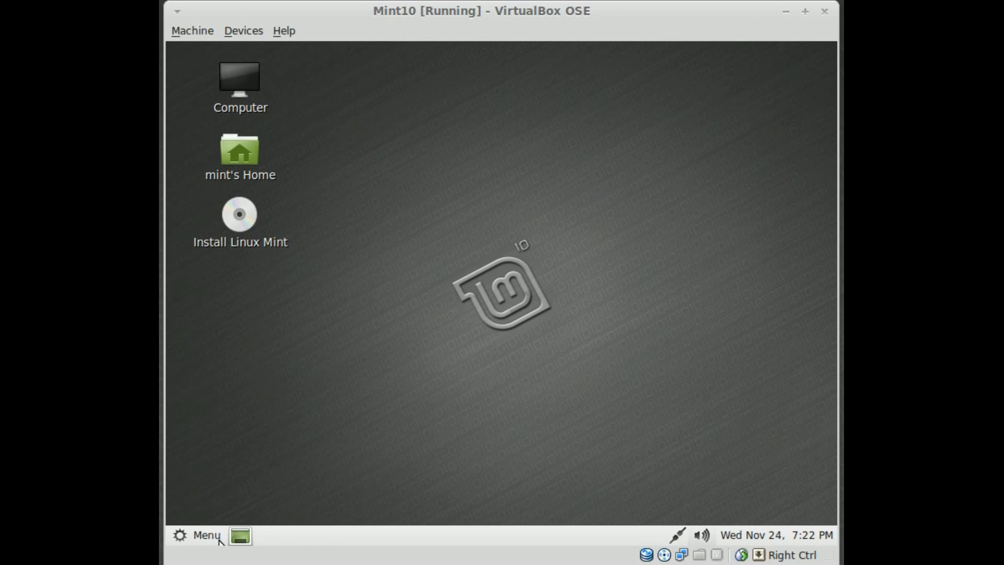
Open the Linux Mint main menu from the bottom panel to reach the Quit options
left_click(206, 535)
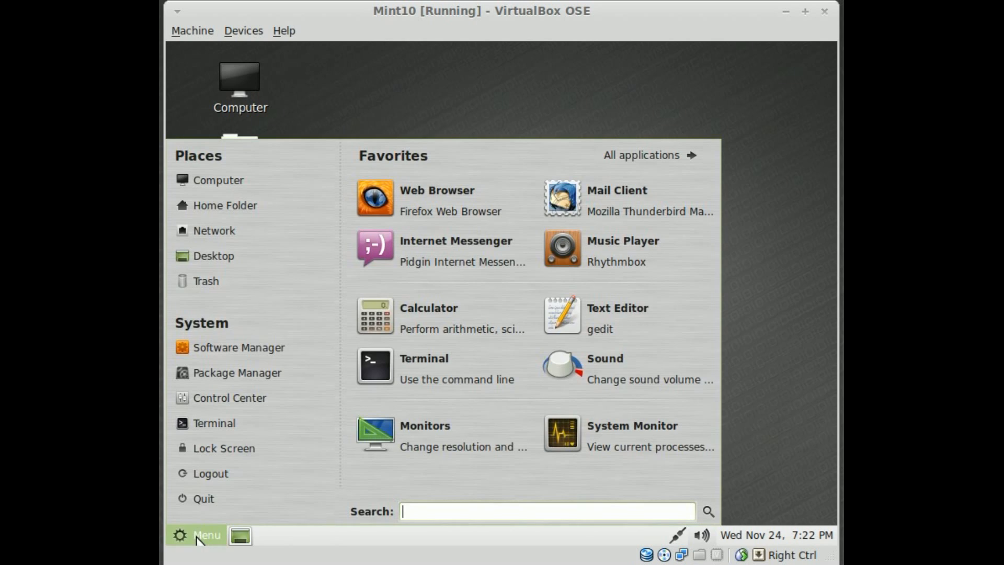
mouse_move(195, 512)
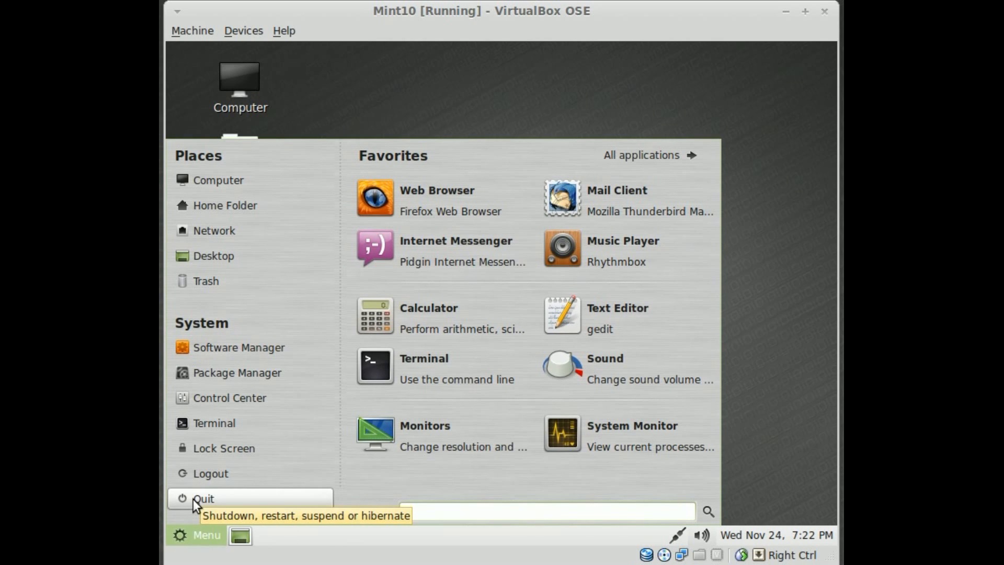